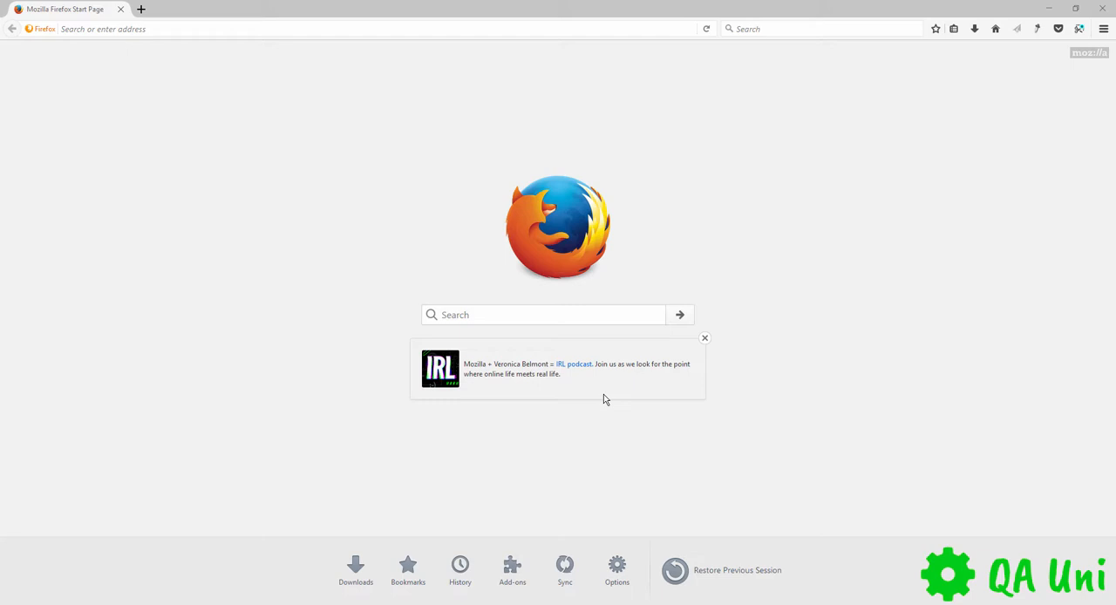
- Check the current browser's add-ons list from the main menu
{"action": "left_click", "coordinate": [705, 338]}
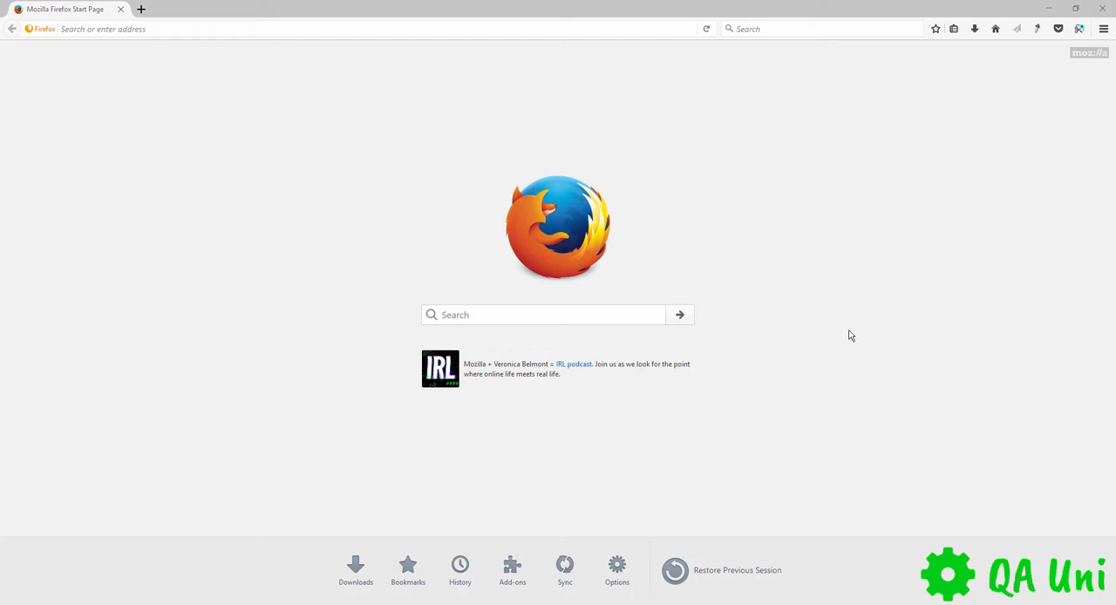
{"action": "mouse_move", "coordinate": [607, 275]}
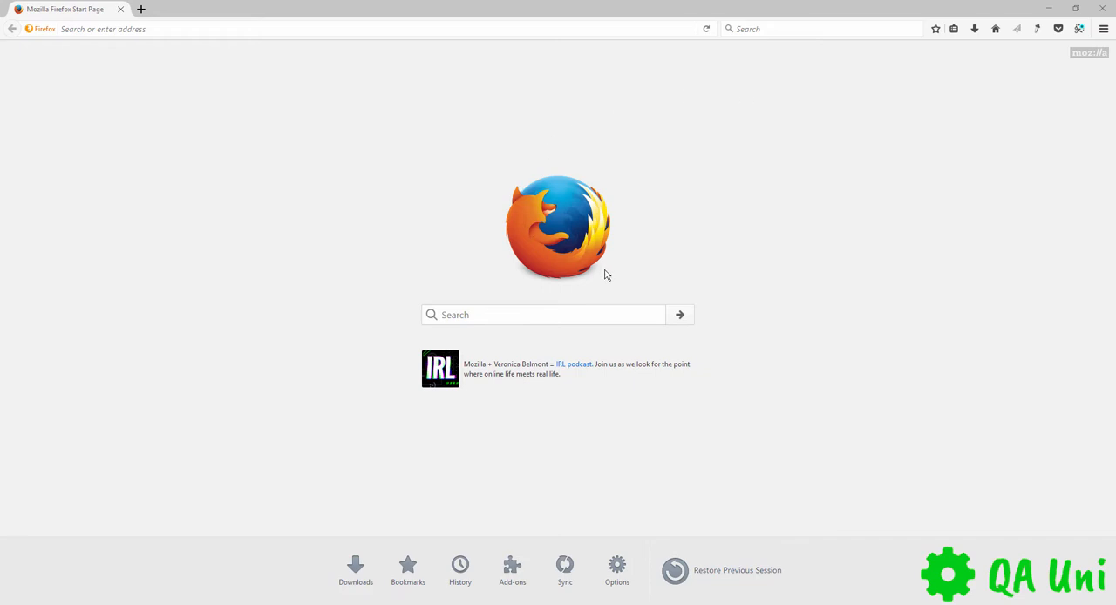
{"action": "mouse_move", "coordinate": [329, 185]}
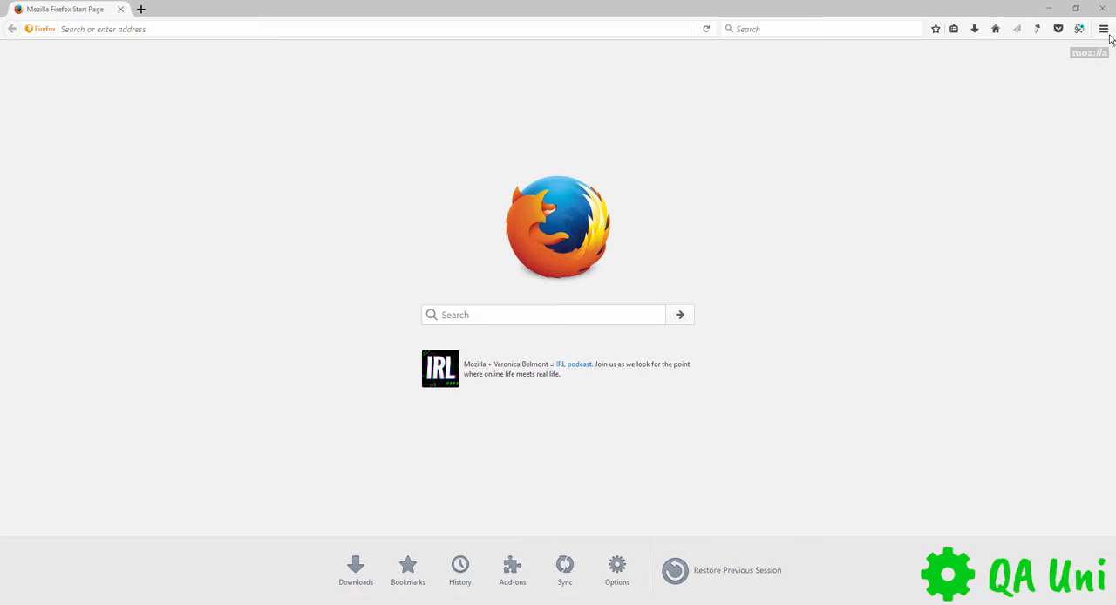
{"action": "left_click", "coordinate": [1102, 28]}
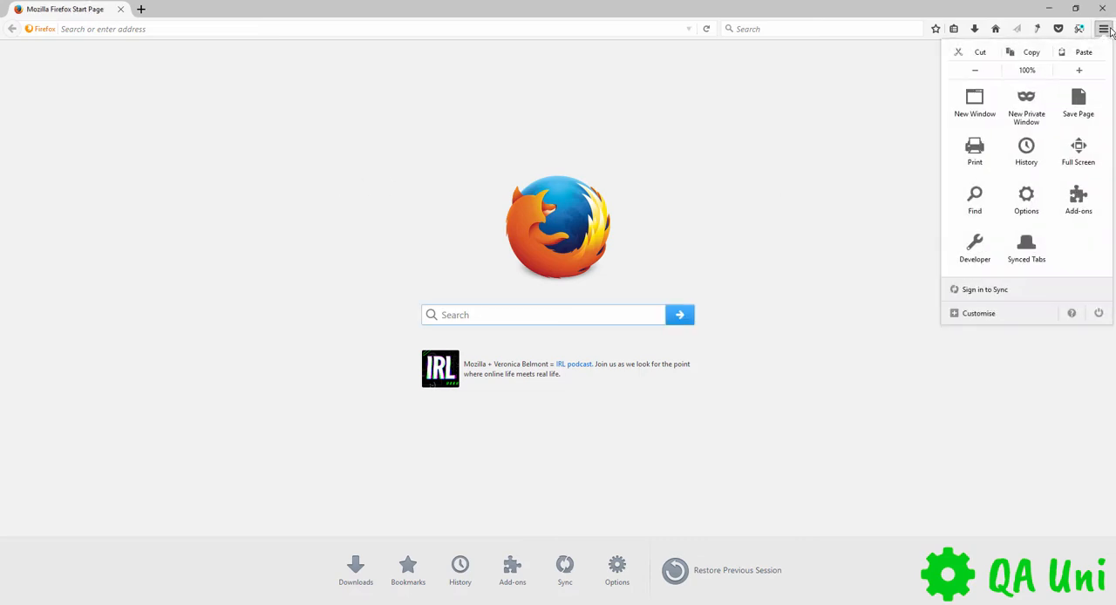
{"action": "mouse_move", "coordinate": [1077, 201]}
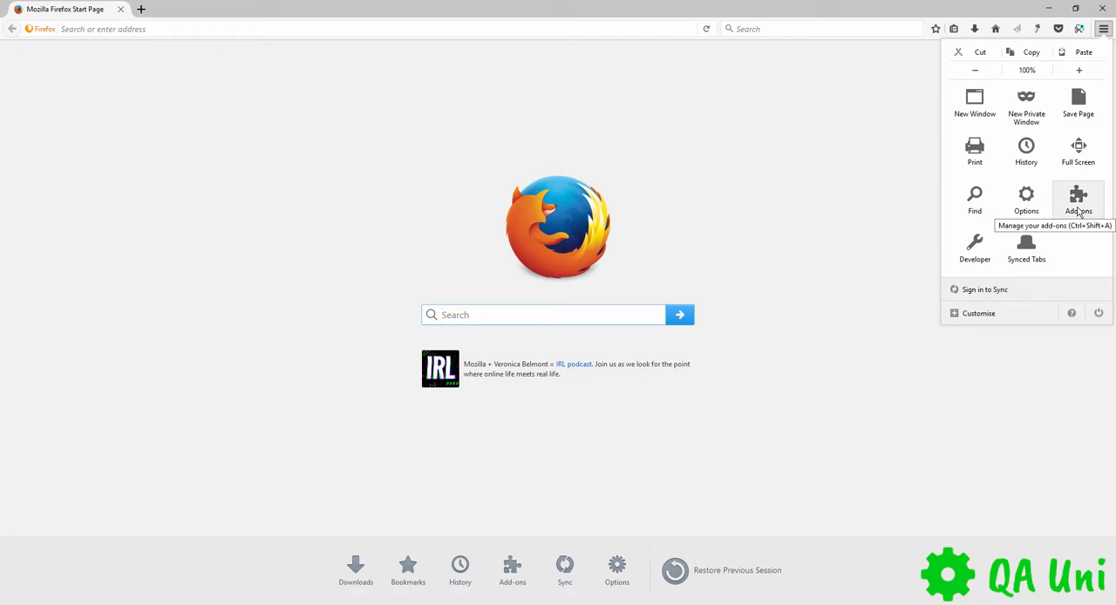
{"action": "left_click", "coordinate": [1077, 199]}
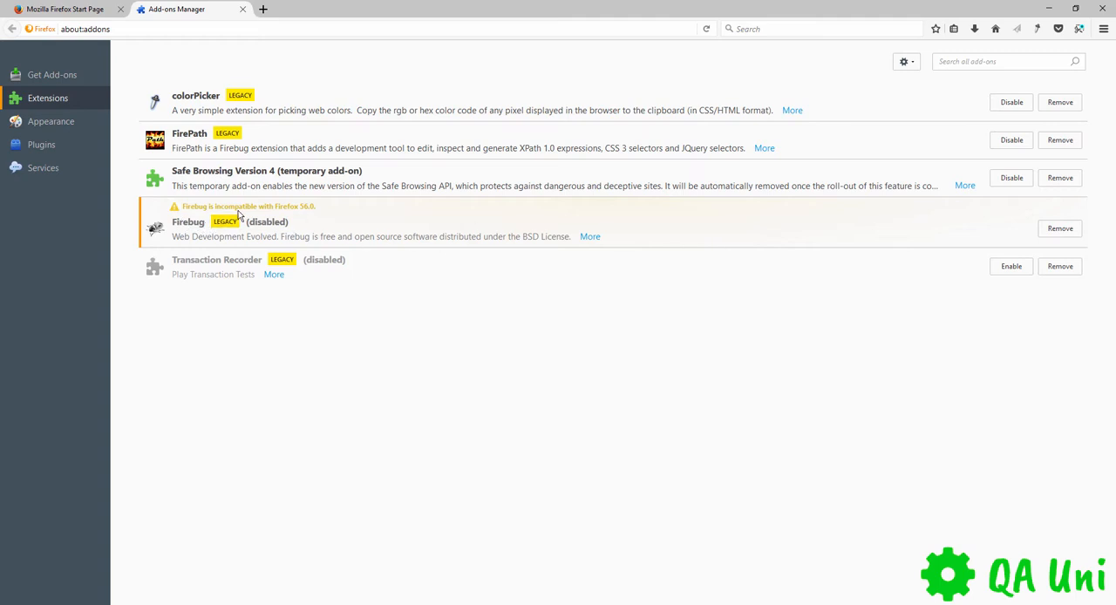
{"action": "mouse_move", "coordinate": [212, 213]}
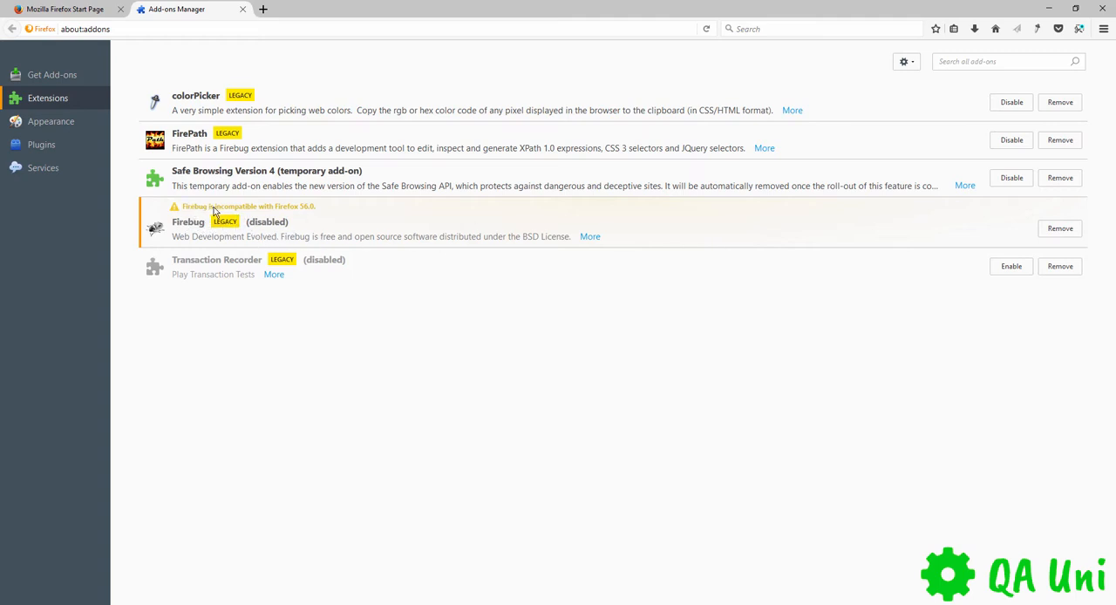
{"action": "mouse_move", "coordinate": [307, 216]}
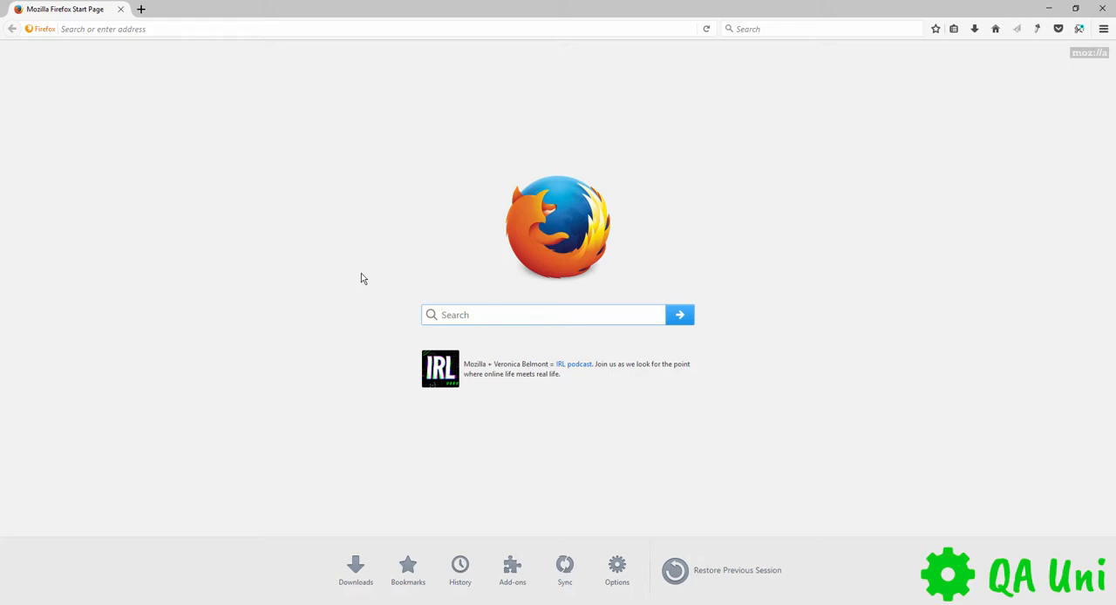
{"action": "mouse_move", "coordinate": [515, 244]}
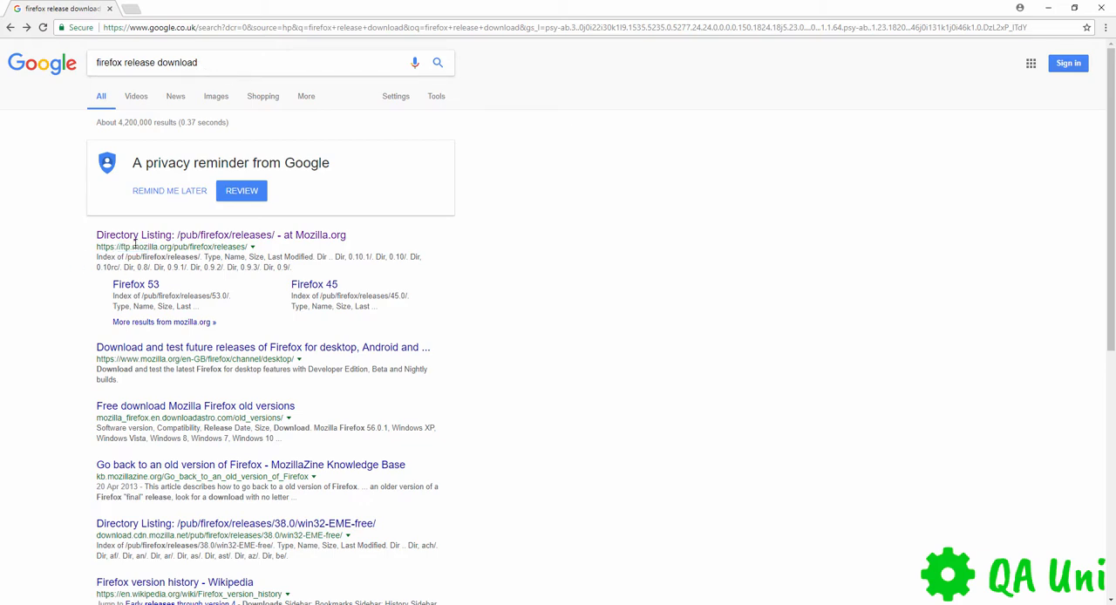
- Open Mozilla's Firefox releases directory listing and go into the 48.0b9 folder
{"action": "left_click", "coordinate": [219, 234]}
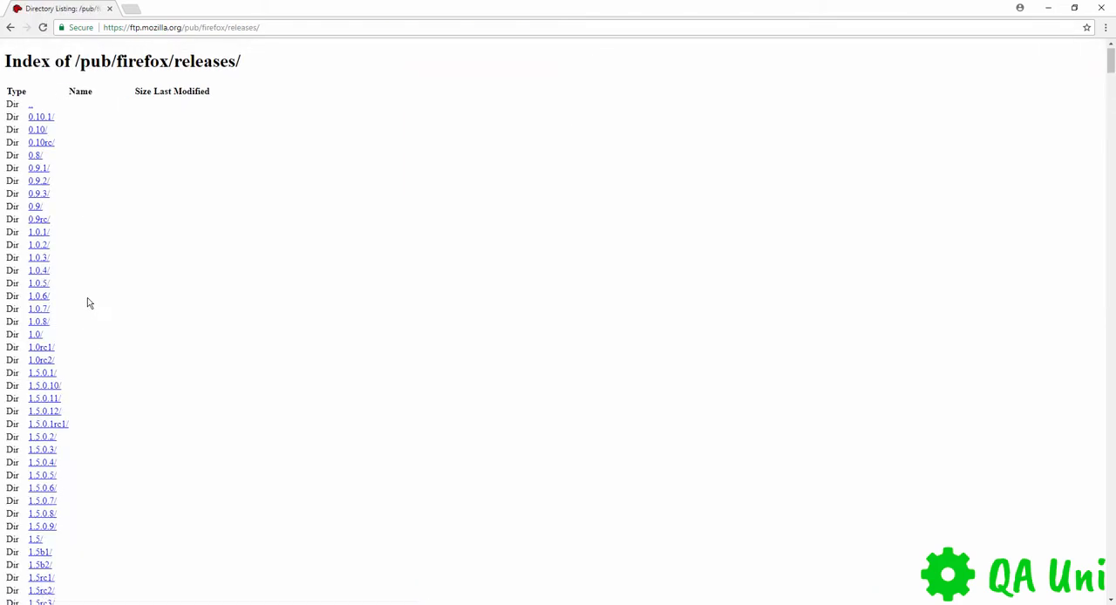
{"action": "scroll", "scroll_direction": "down", "scroll_amount": 3}
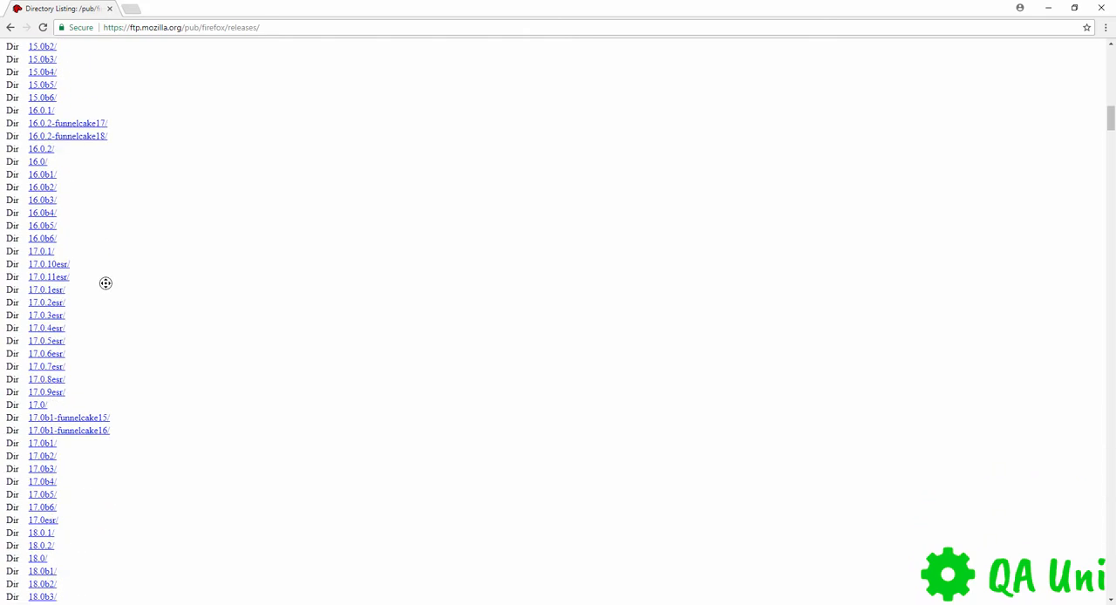
{"action": "scroll", "scroll_direction": "down", "scroll_amount": 3}
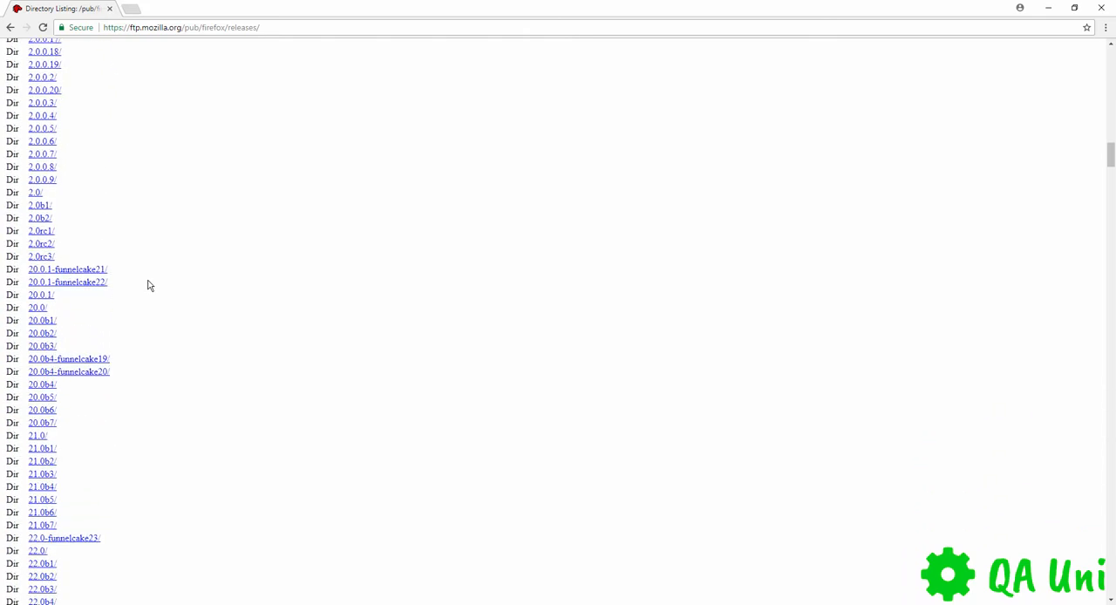
{"action": "scroll", "scroll_direction": "down", "scroll_amount": 3}
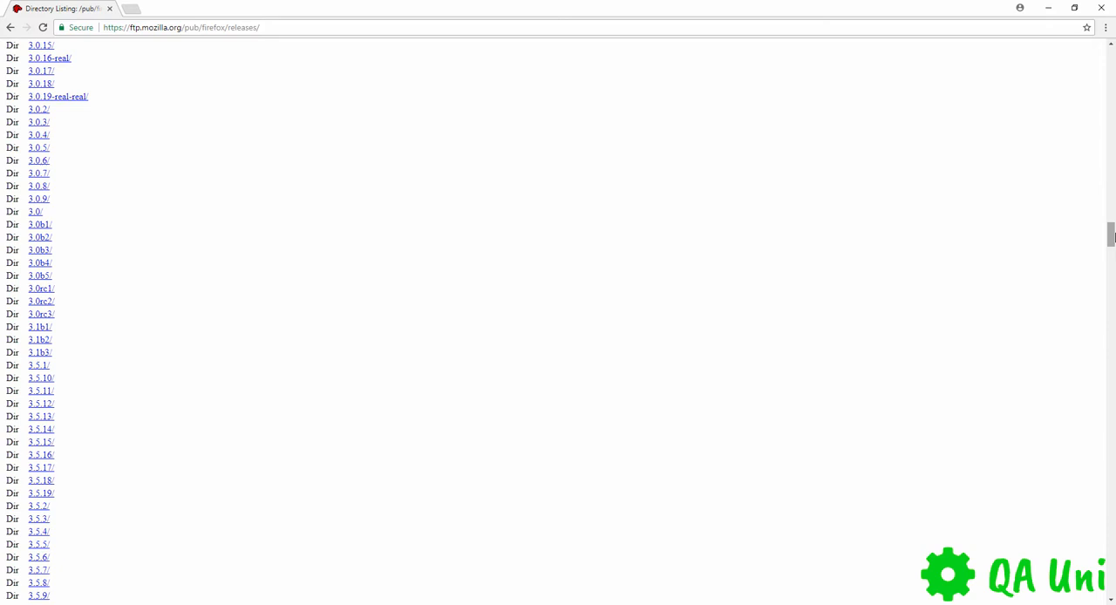
{"action": "scroll", "scroll_direction": "down", "scroll_amount": 3}
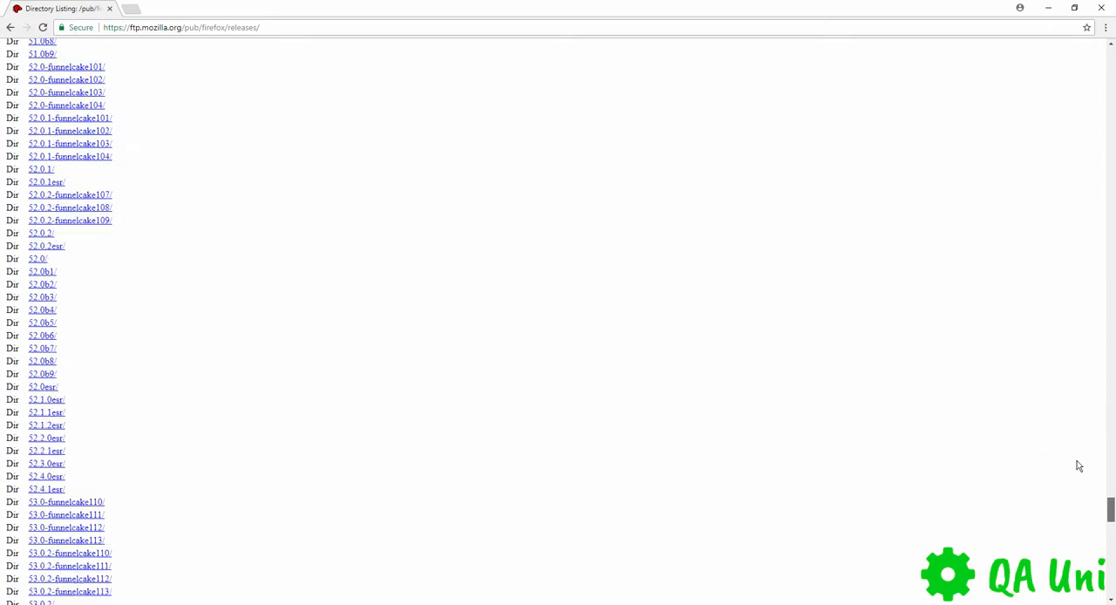
{"action": "scroll", "scroll_direction": "up", "scroll_amount": 3}
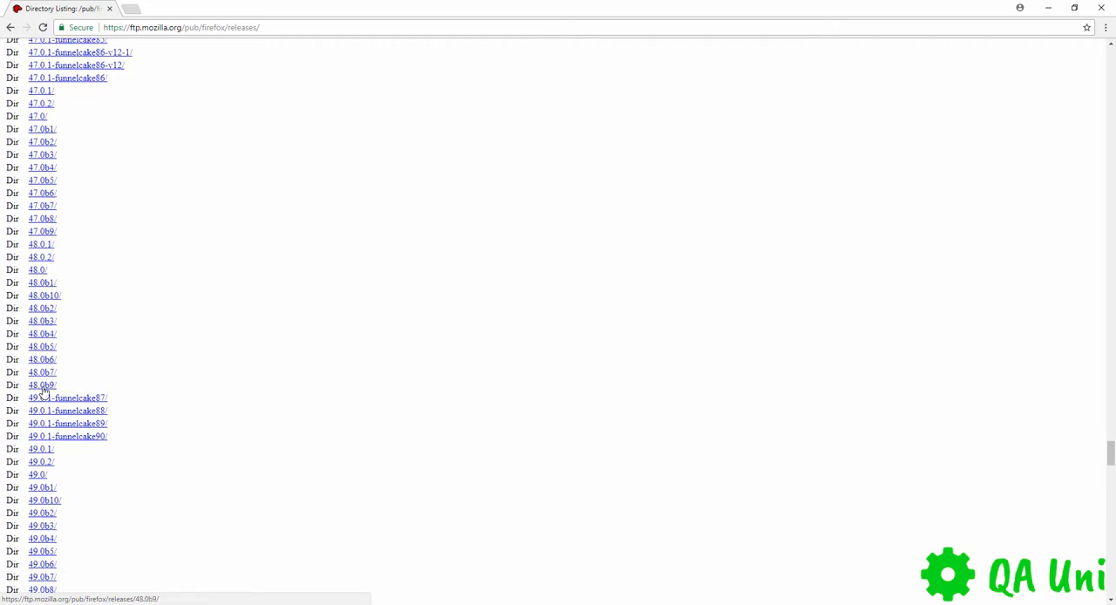
{"action": "left_click", "coordinate": [42, 385]}
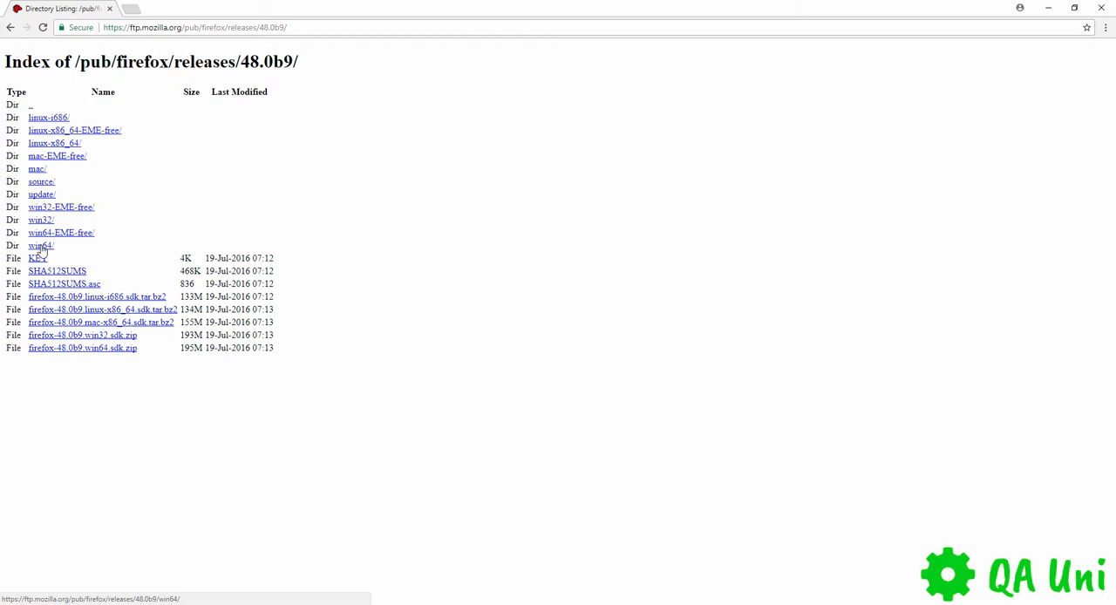
{"action": "mouse_move", "coordinate": [45, 251]}
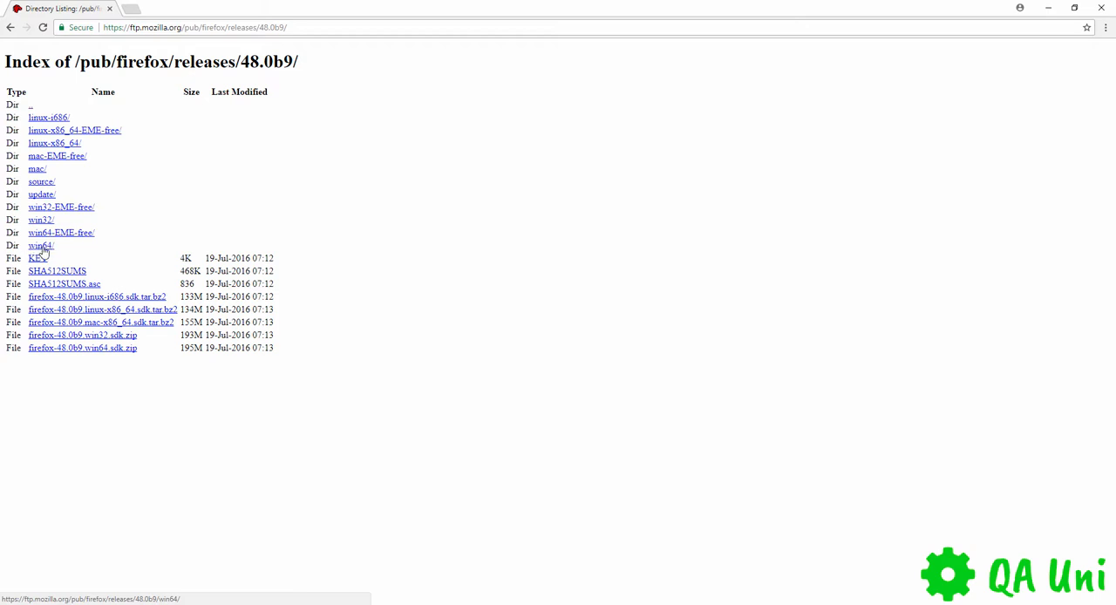
- Download Firefox Setup 48.0b9.exe from the win64 en-GB folder
{"action": "left_click", "coordinate": [40, 244]}
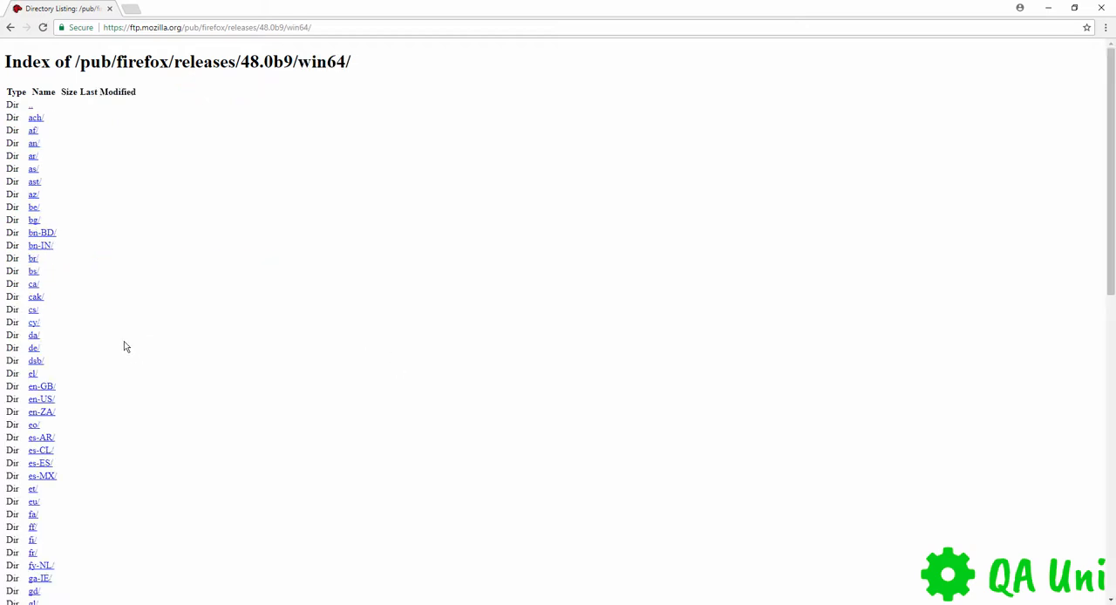
{"action": "scroll", "scroll_direction": "down", "scroll_amount": 3}
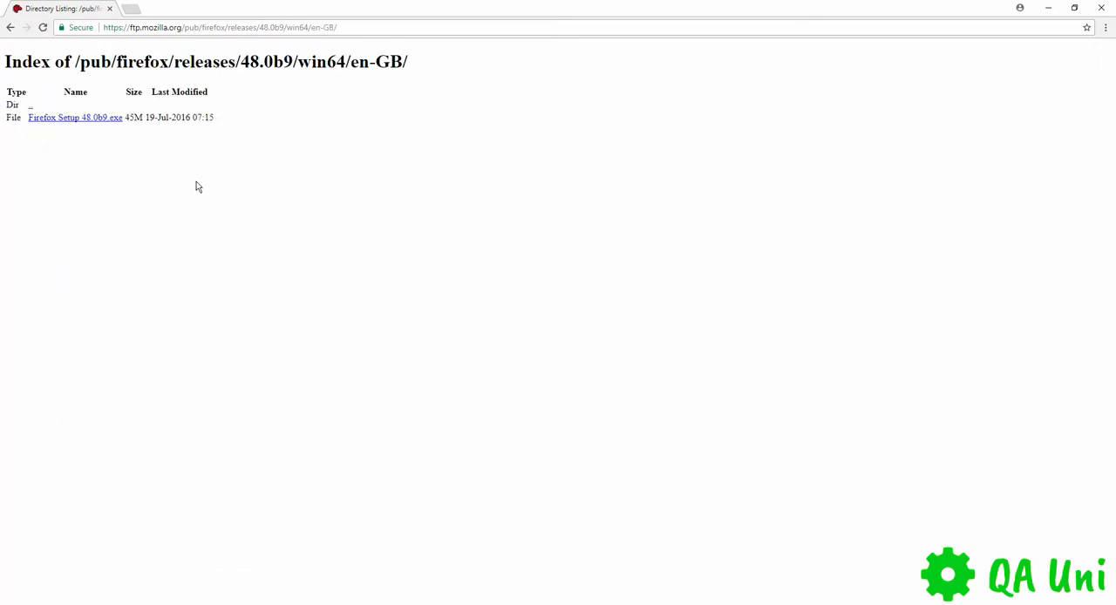
{"action": "left_click", "coordinate": [75, 117]}
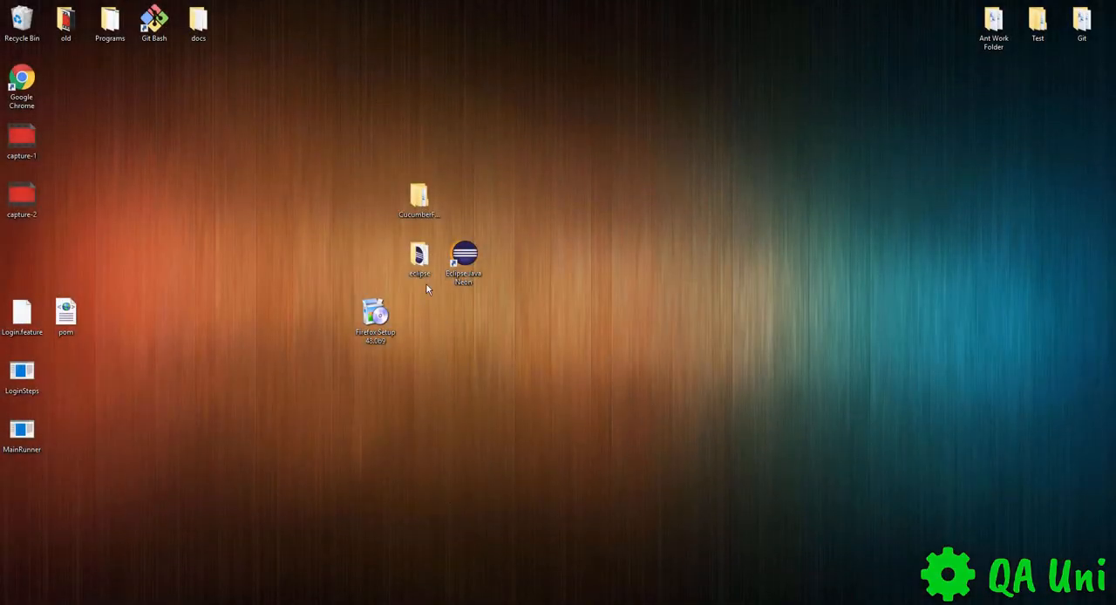
- Run the downloaded Firefox Setup 48.0b9 with the Standard setup type through to Finish
{"action": "left_click", "coordinate": [375, 320]}
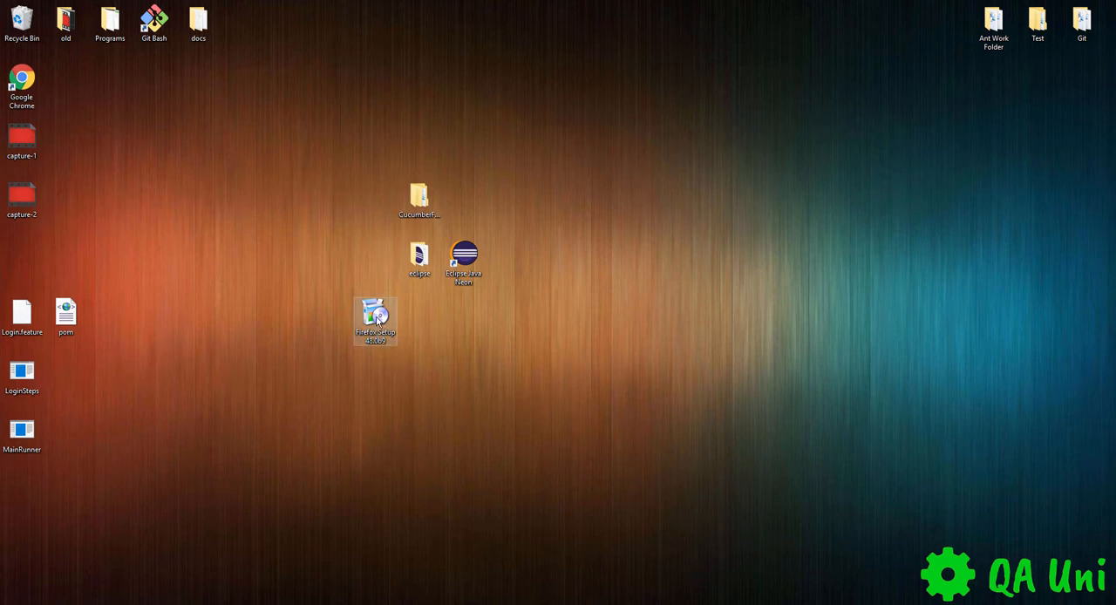
{"action": "double_click", "coordinate": [374, 319]}
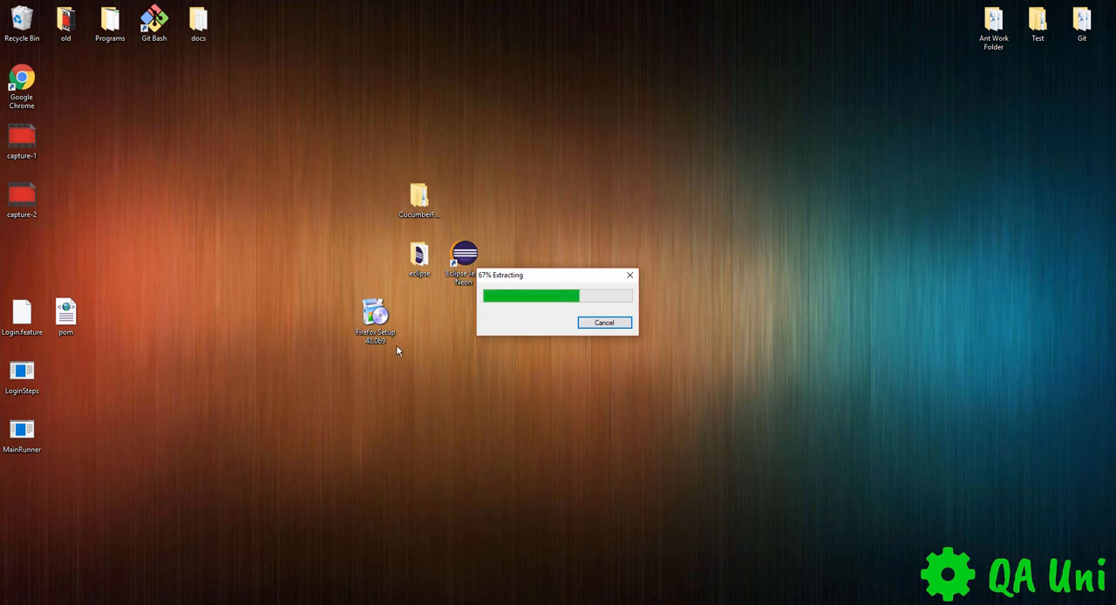
{"action": "left_click", "coordinate": [375, 318]}
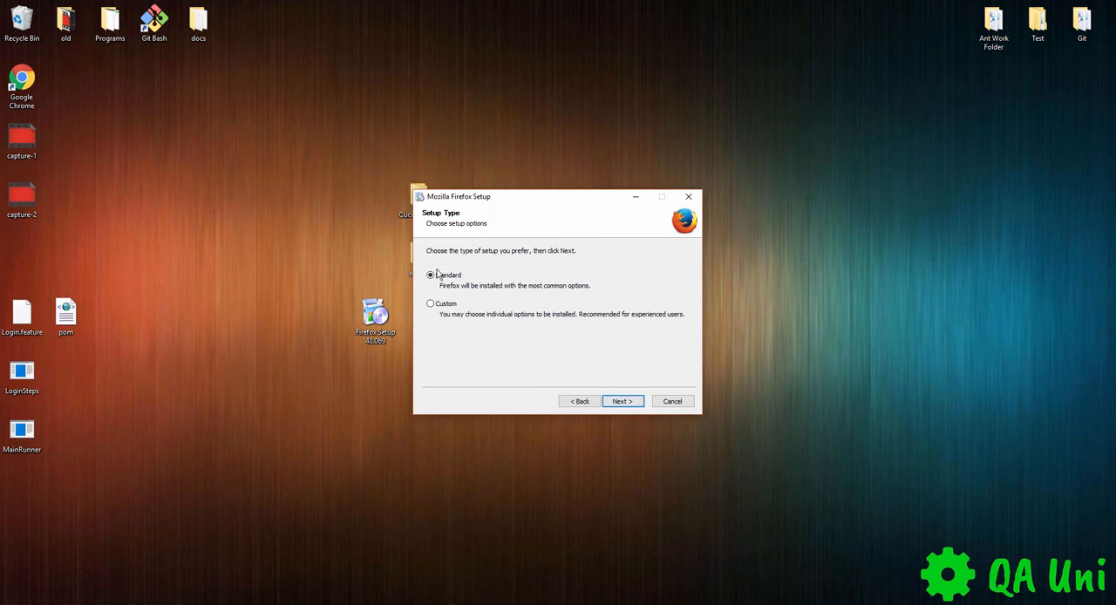
{"action": "left_click", "coordinate": [620, 401]}
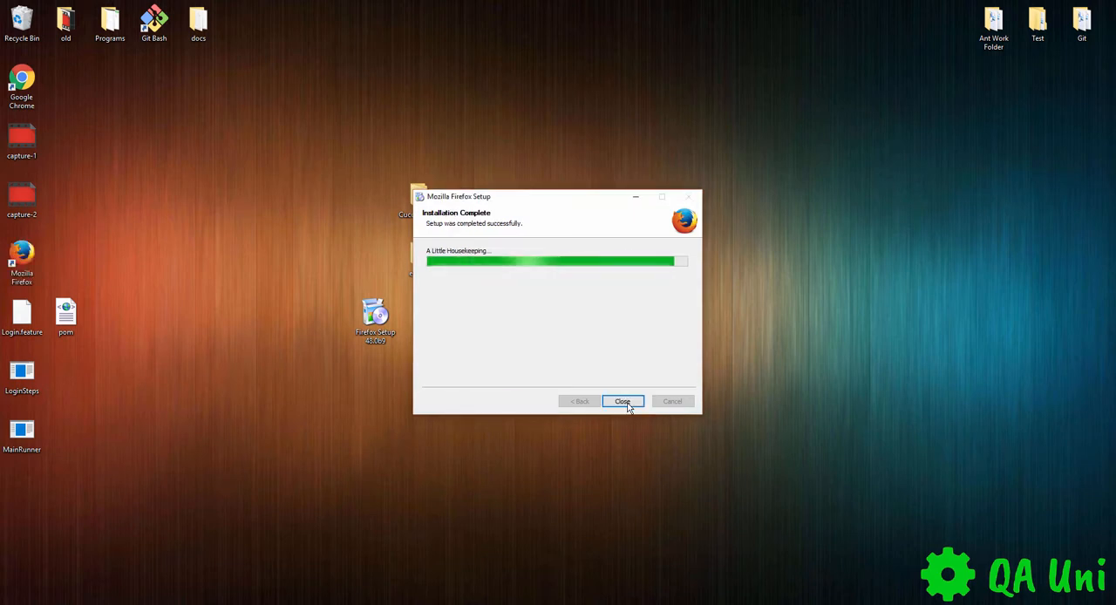
{"action": "left_click", "coordinate": [623, 401]}
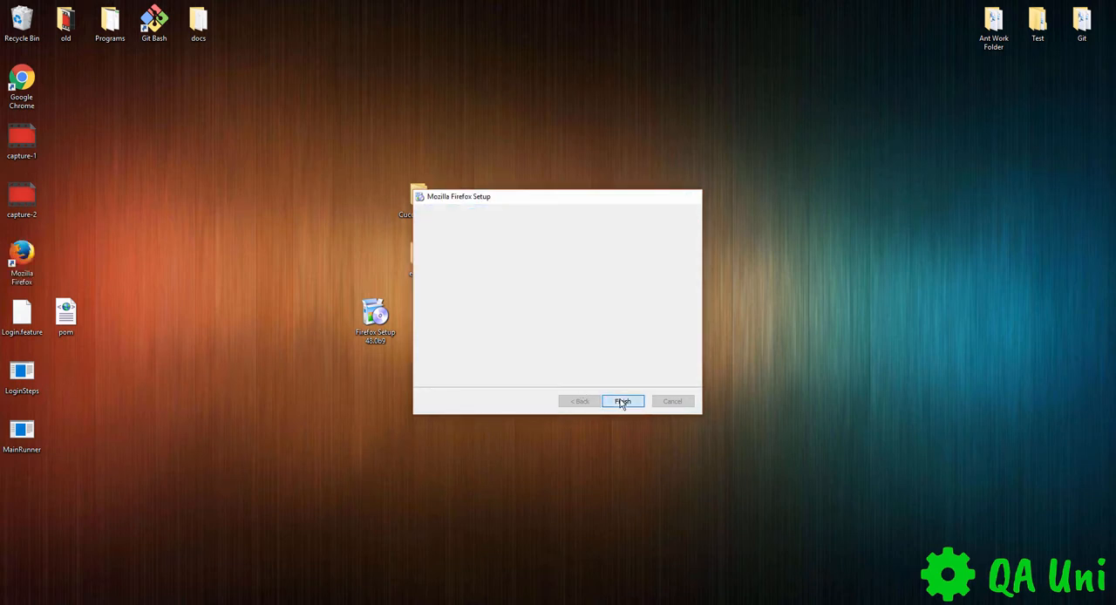
{"action": "left_click", "coordinate": [620, 401]}
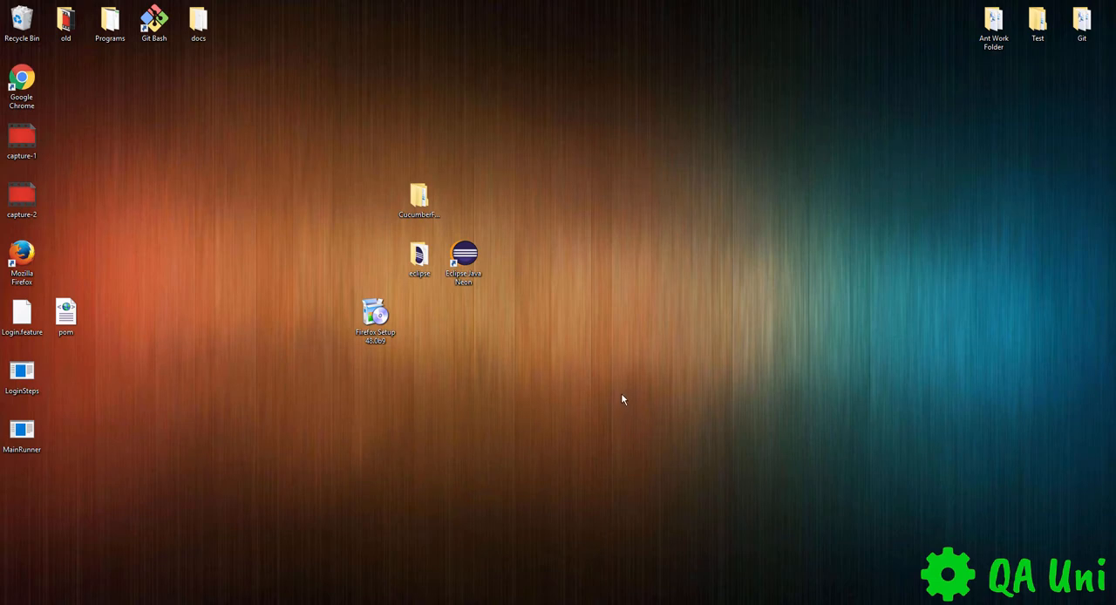
- Launch the new Firefox 48 from the desktop and show its Add-ons Manager
{"action": "double_click", "coordinate": [20, 258]}
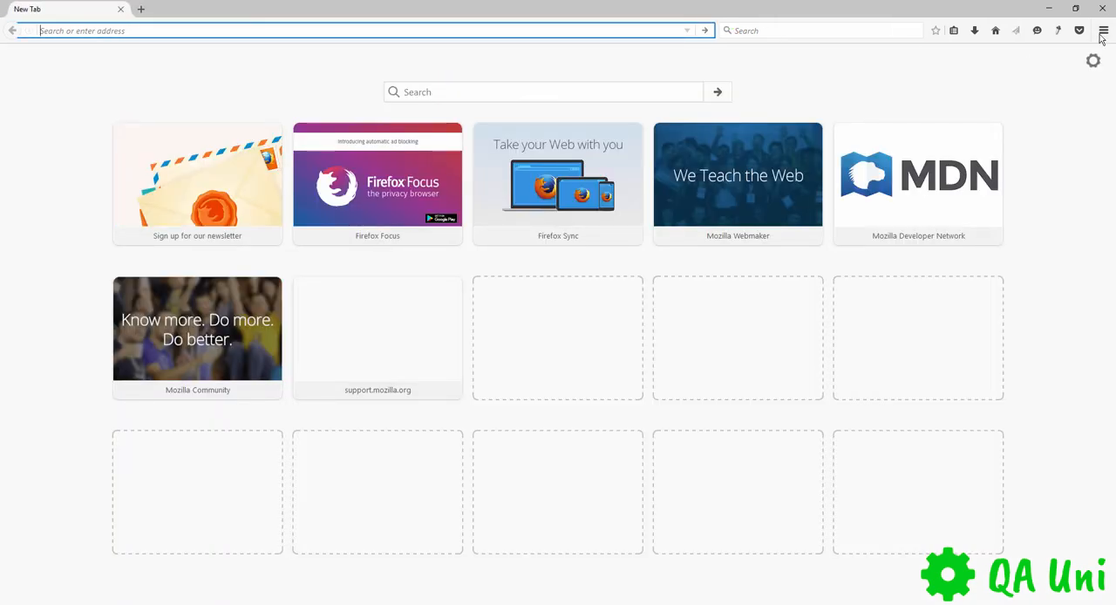
{"action": "left_click", "coordinate": [1102, 31]}
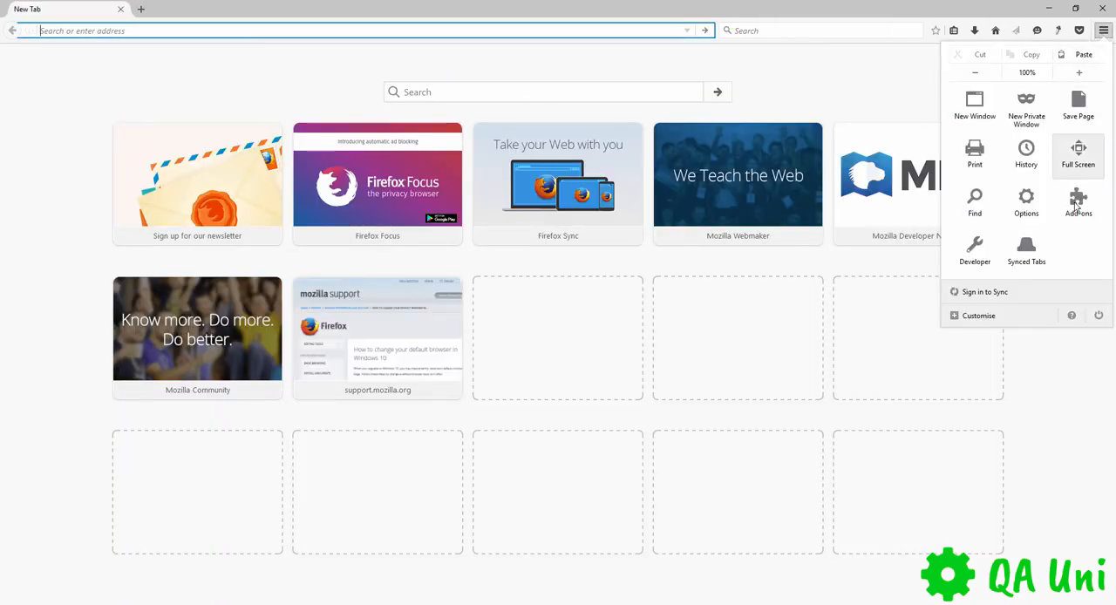
{"action": "left_click", "coordinate": [1077, 202]}
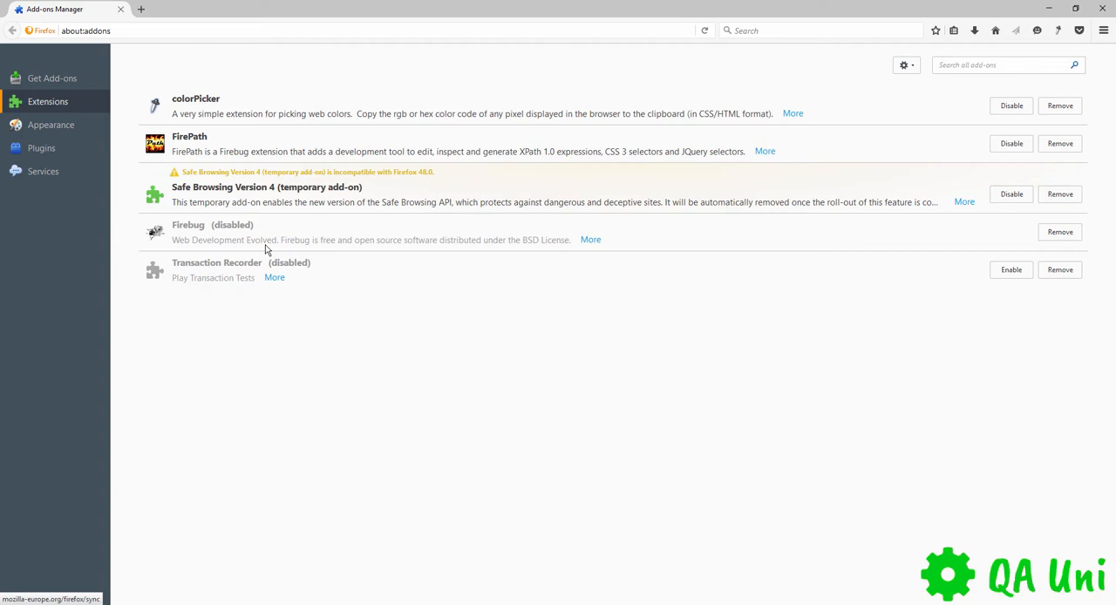
{"action": "mouse_move", "coordinate": [220, 227]}
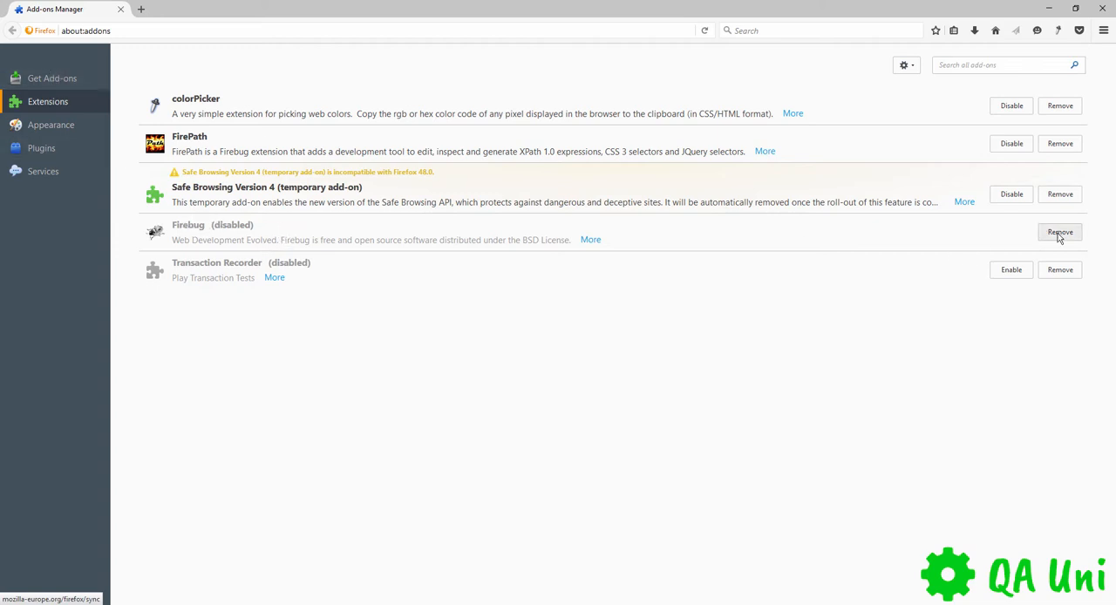
- Remove the disabled Firebug extension and close Firefox
{"action": "left_click", "coordinate": [1060, 232]}
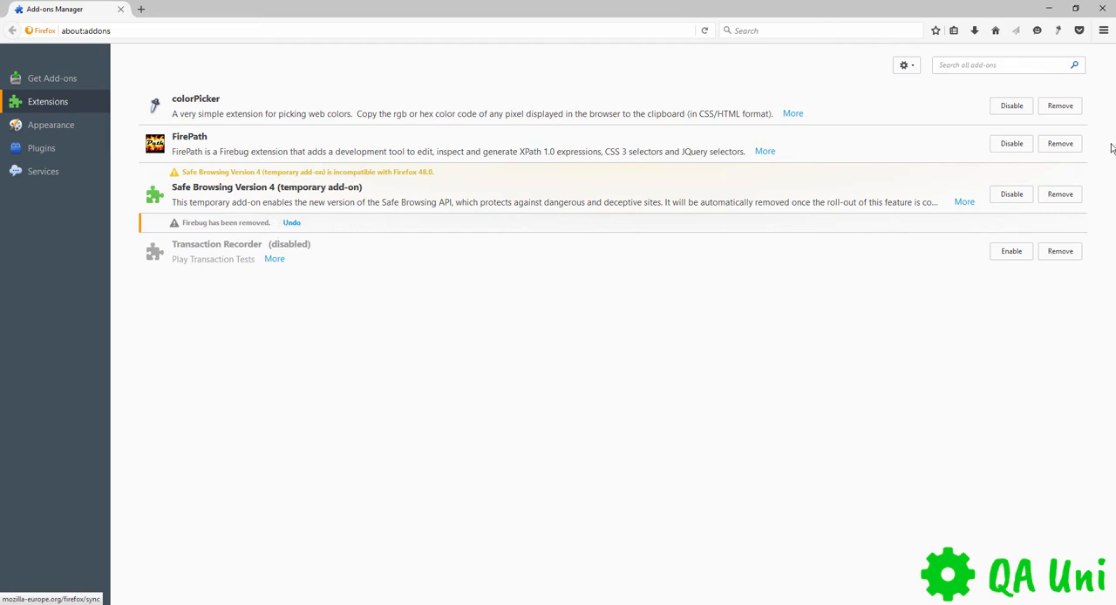
{"action": "left_click", "coordinate": [1060, 143]}
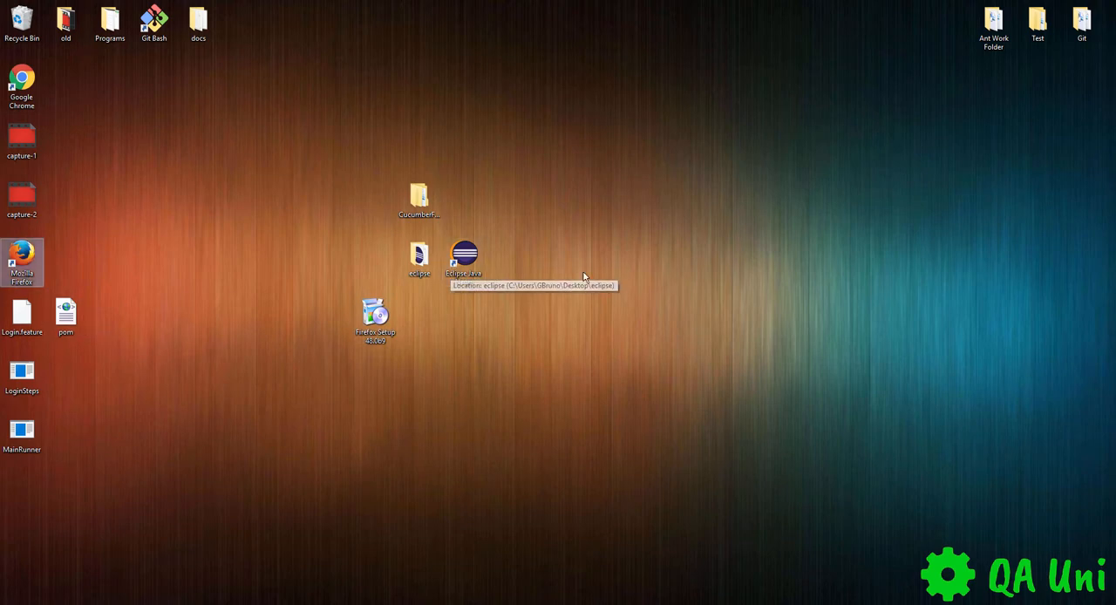
- Relaunch Firefox and go from the Add-ons Manager to the Mozilla add-ons website
{"action": "double_click", "coordinate": [21, 262]}
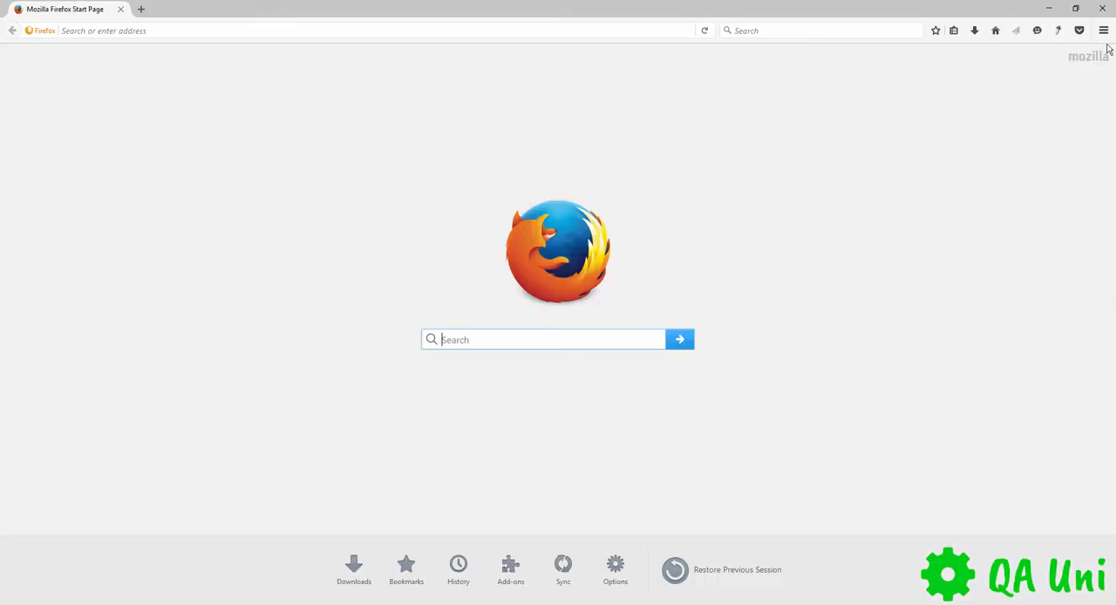
{"action": "left_click", "coordinate": [1102, 31]}
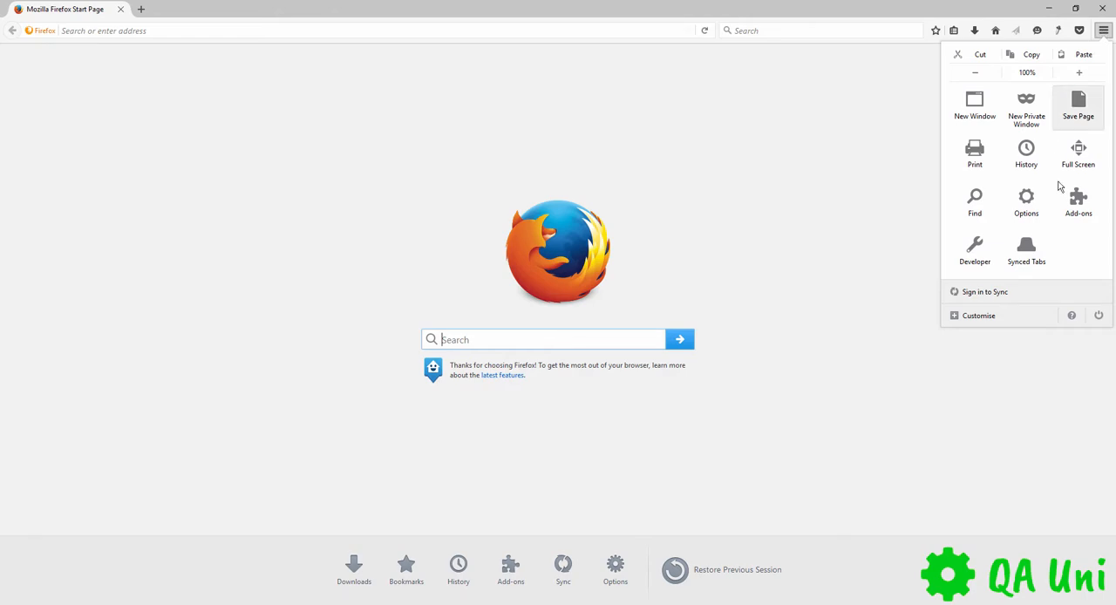
{"action": "left_click", "coordinate": [1077, 200]}
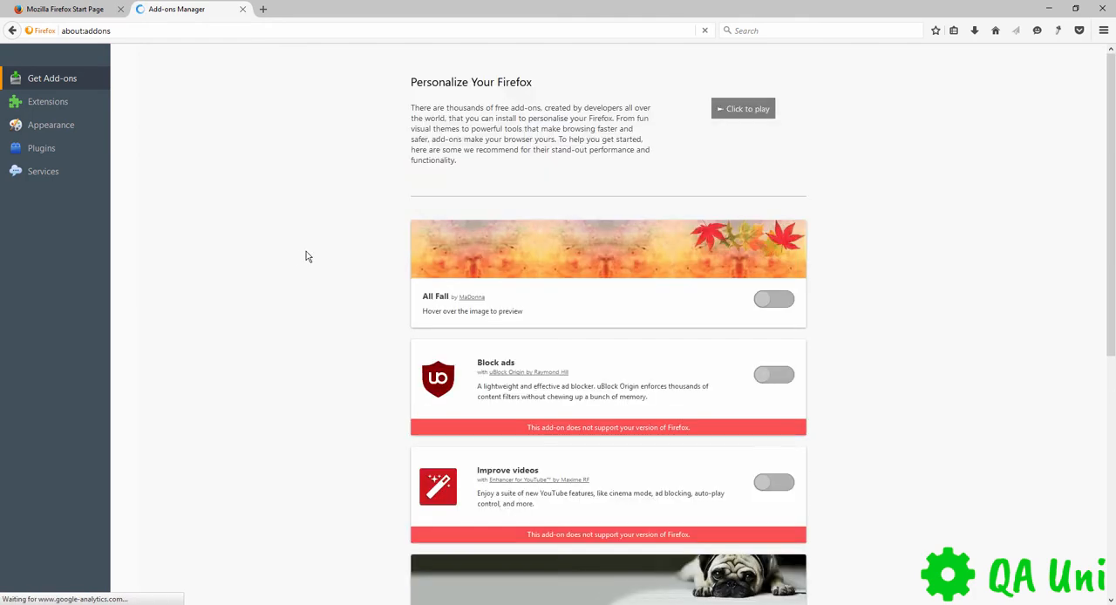
{"action": "scroll", "scroll_direction": "down", "scroll_amount": 3}
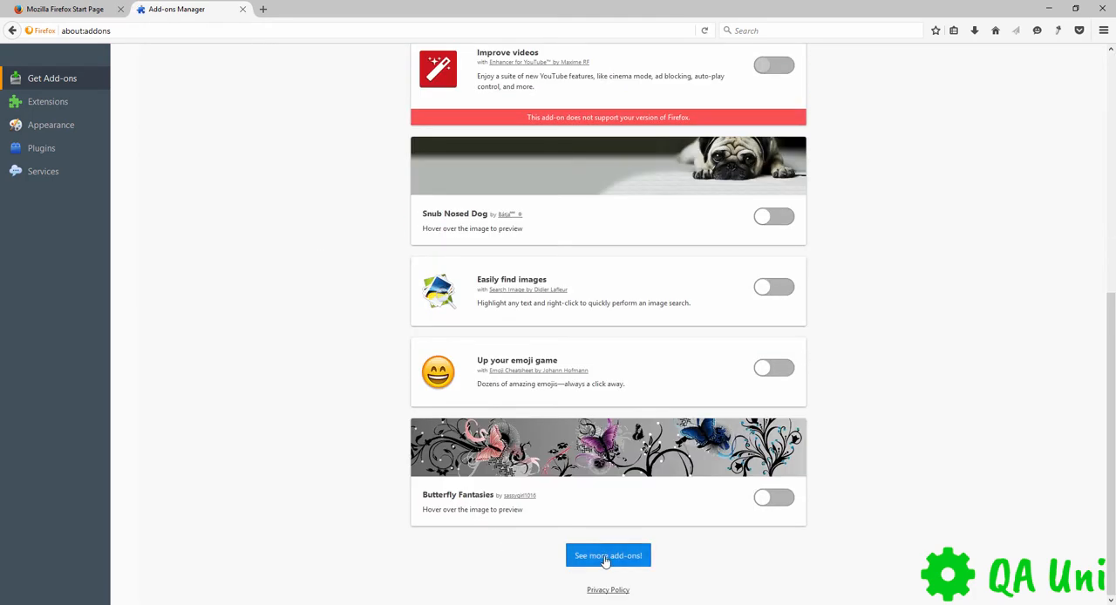
{"action": "left_click", "coordinate": [607, 554]}
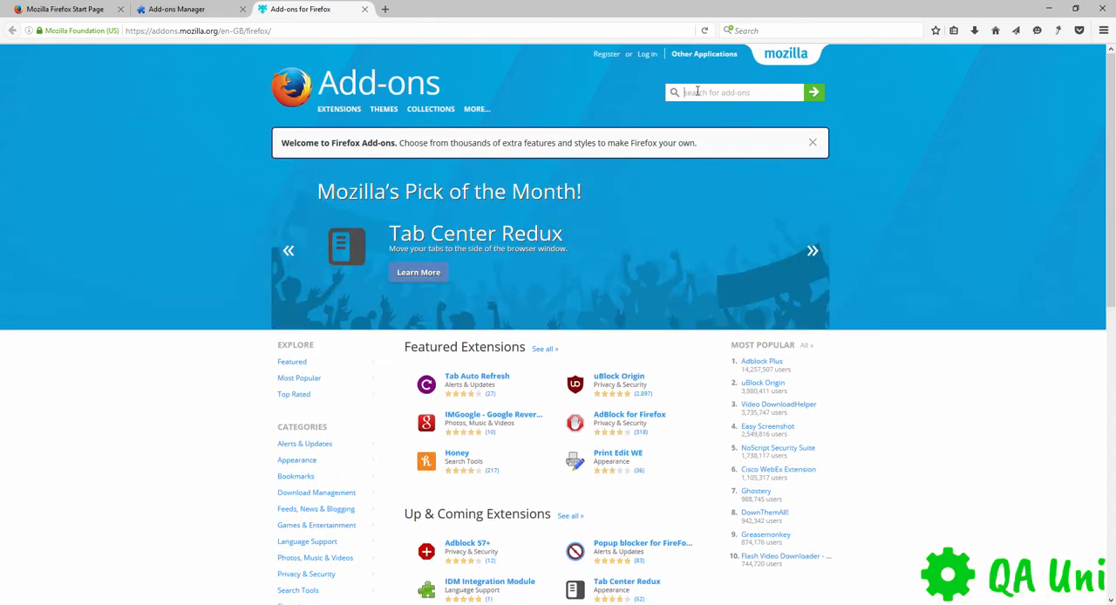
- Find Firebug on addons.mozilla.org and add it to Firefox, confirming the install
{"action": "type", "text": "firefox"}
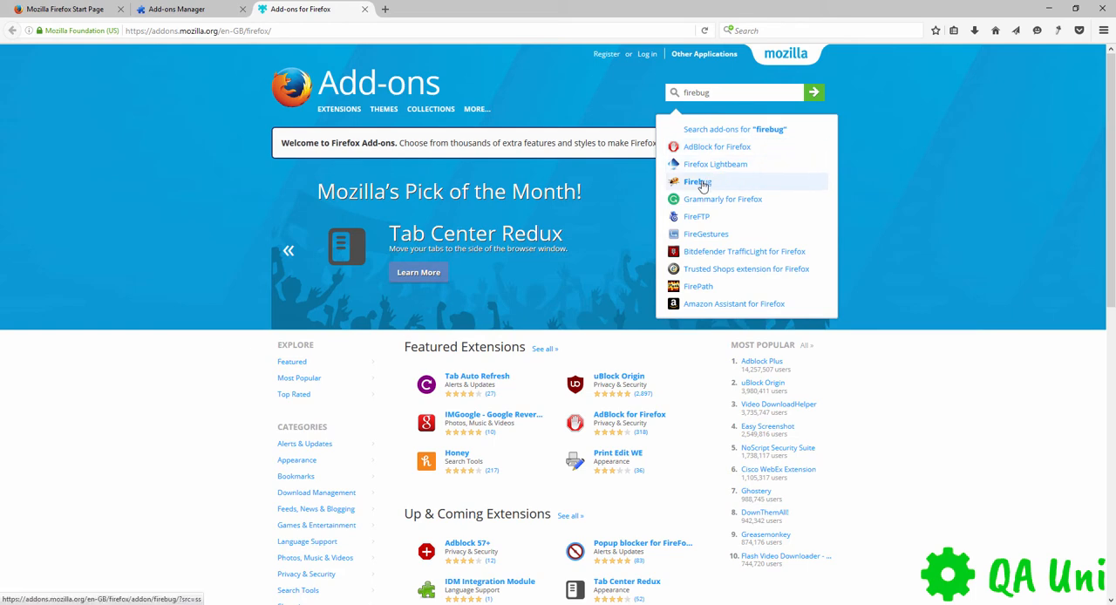
{"action": "left_click", "coordinate": [697, 181]}
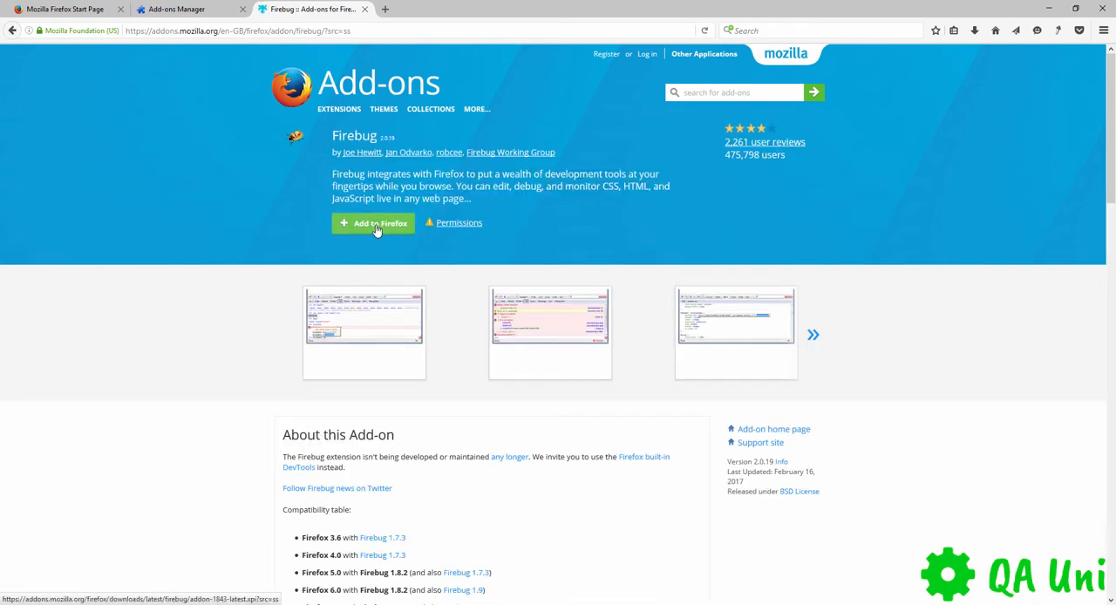
{"action": "left_click", "coordinate": [374, 223]}
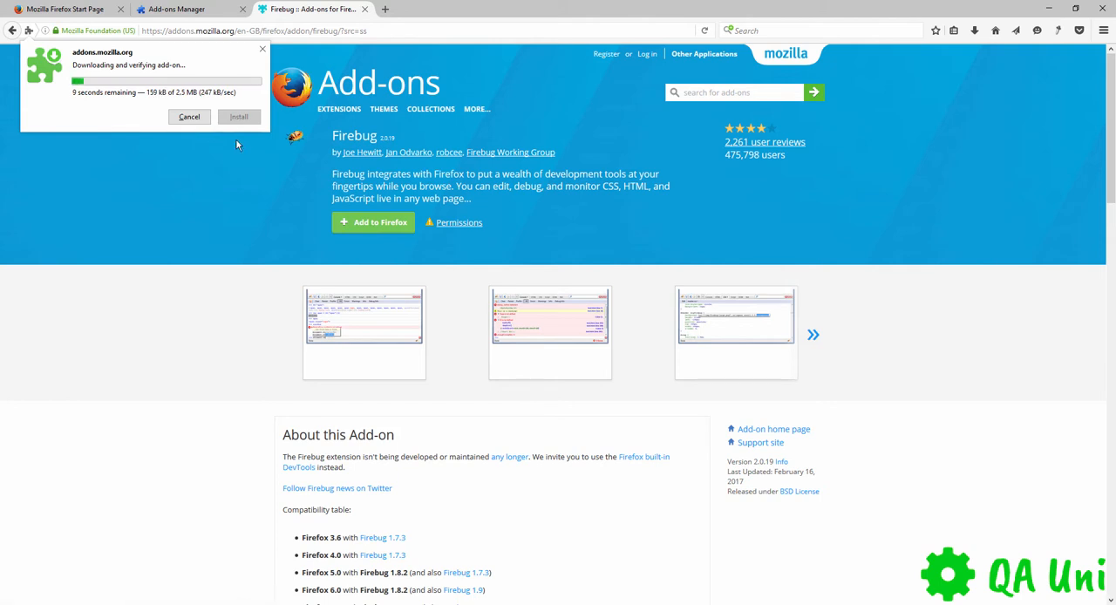
{"action": "mouse_move", "coordinate": [237, 145]}
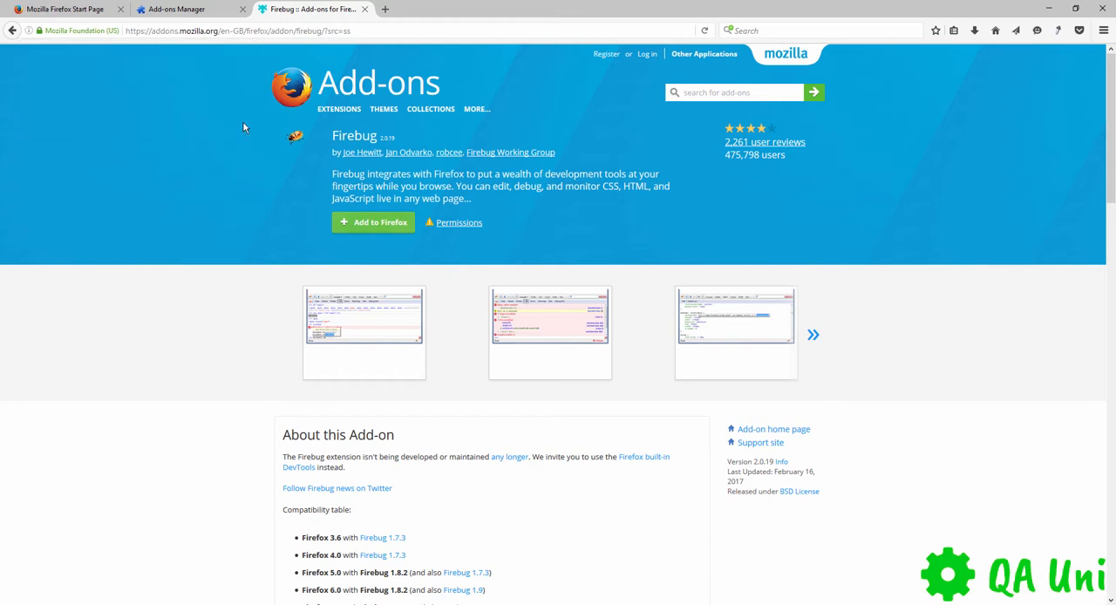
{"action": "left_click", "coordinate": [373, 223]}
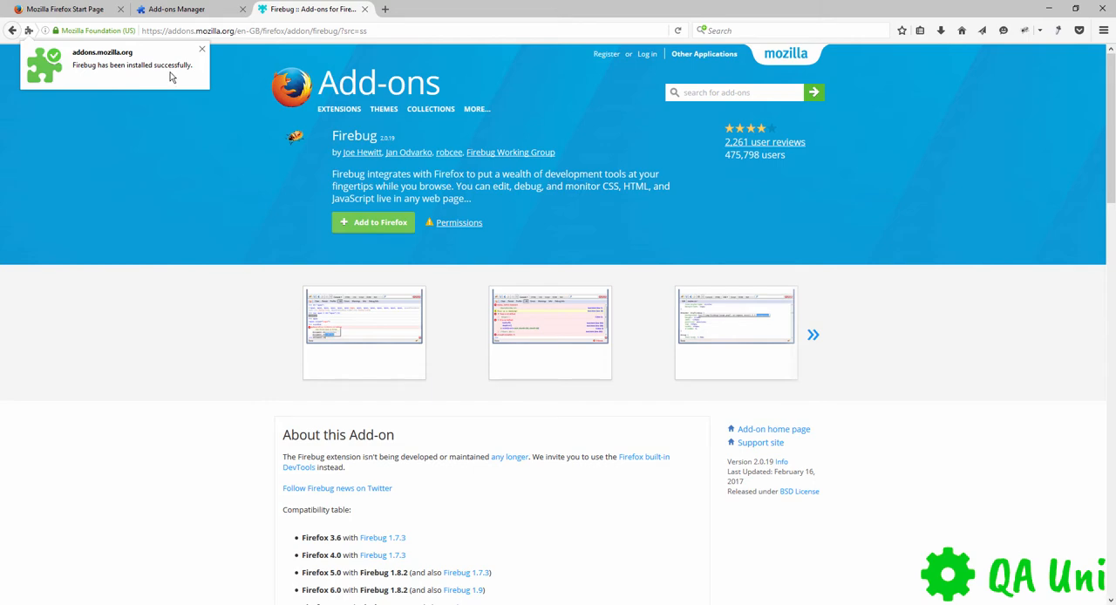
{"action": "mouse_move", "coordinate": [202, 49]}
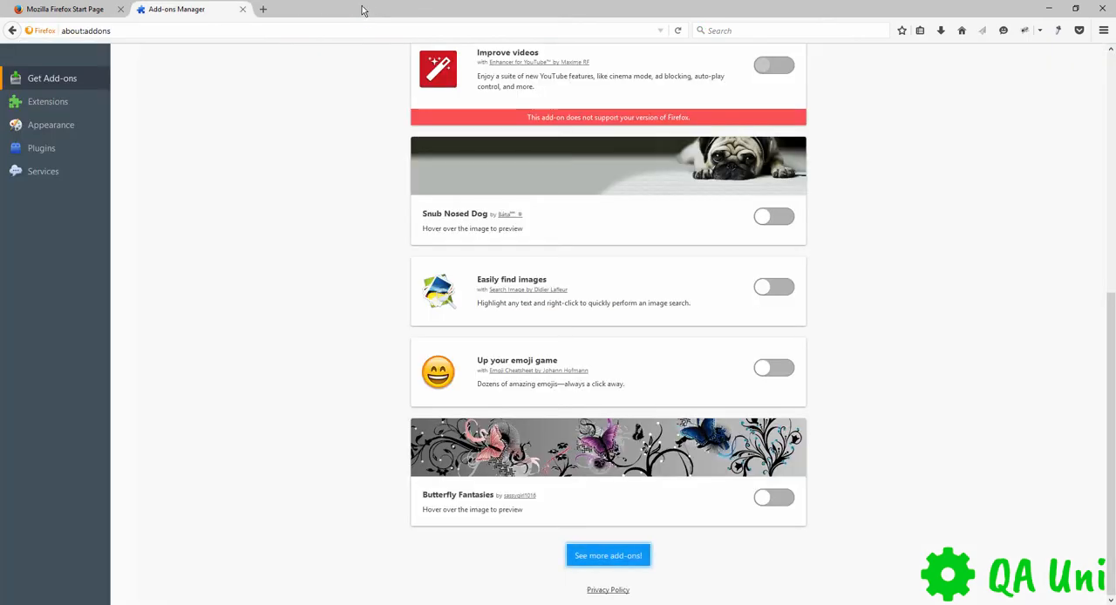
- Search 'firepath' on the add-ons site and install FirePath into Firefox
{"action": "left_click", "coordinate": [606, 554]}
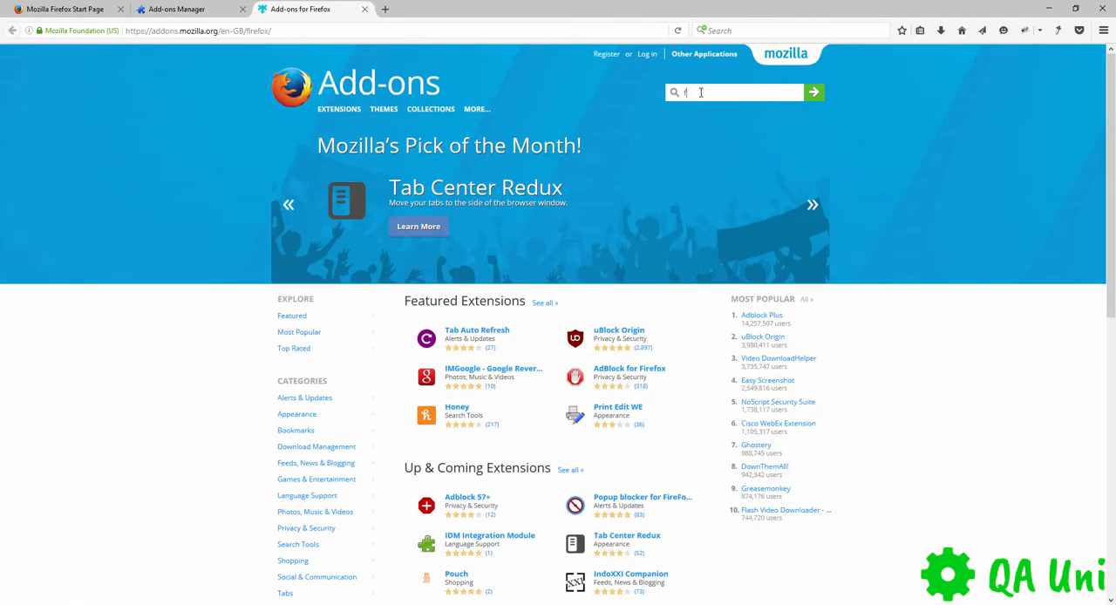
{"action": "type", "text": "firepath"}
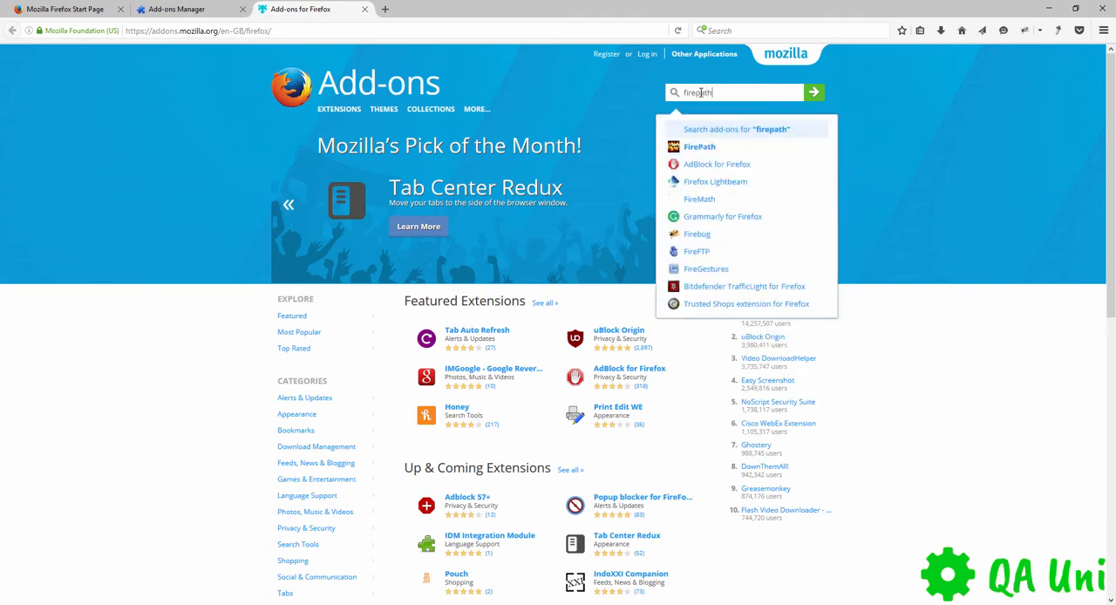
{"action": "left_click", "coordinate": [697, 146]}
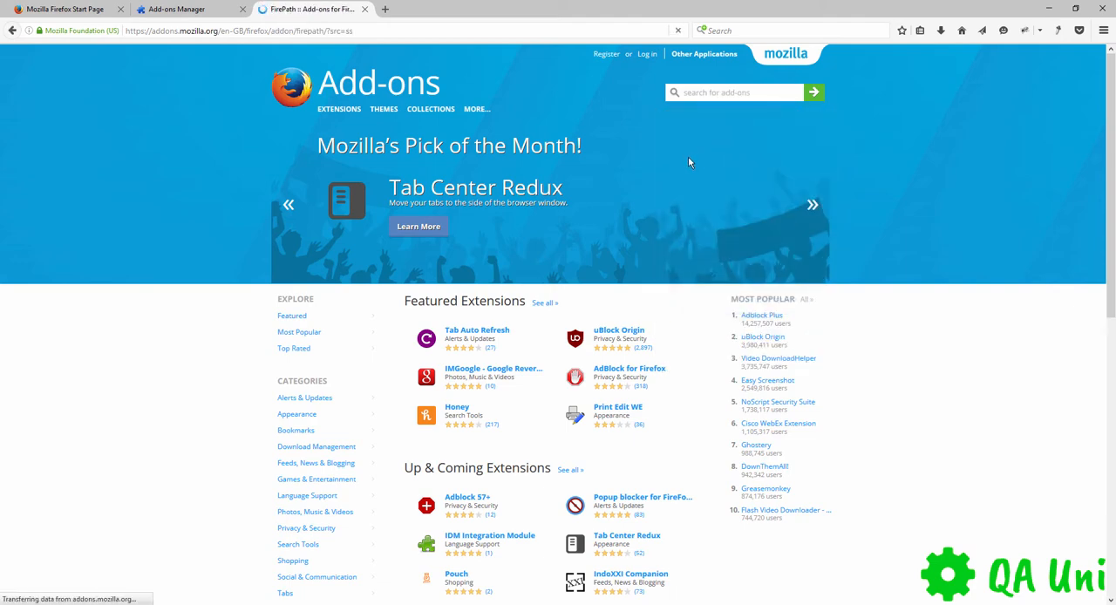
{"action": "left_click", "coordinate": [373, 223]}
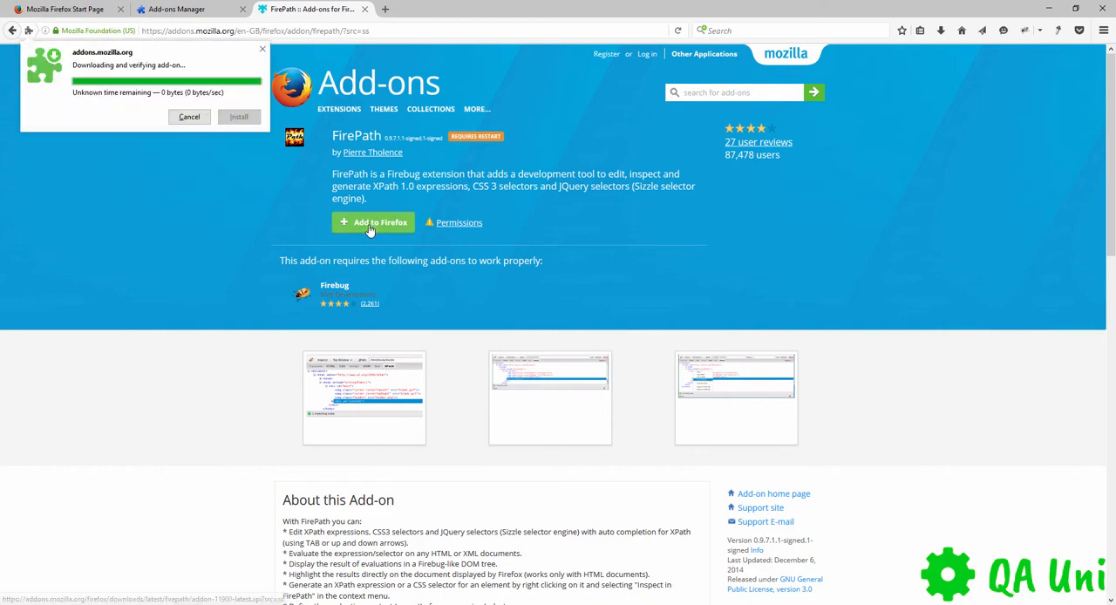
{"action": "left_click", "coordinate": [239, 115]}
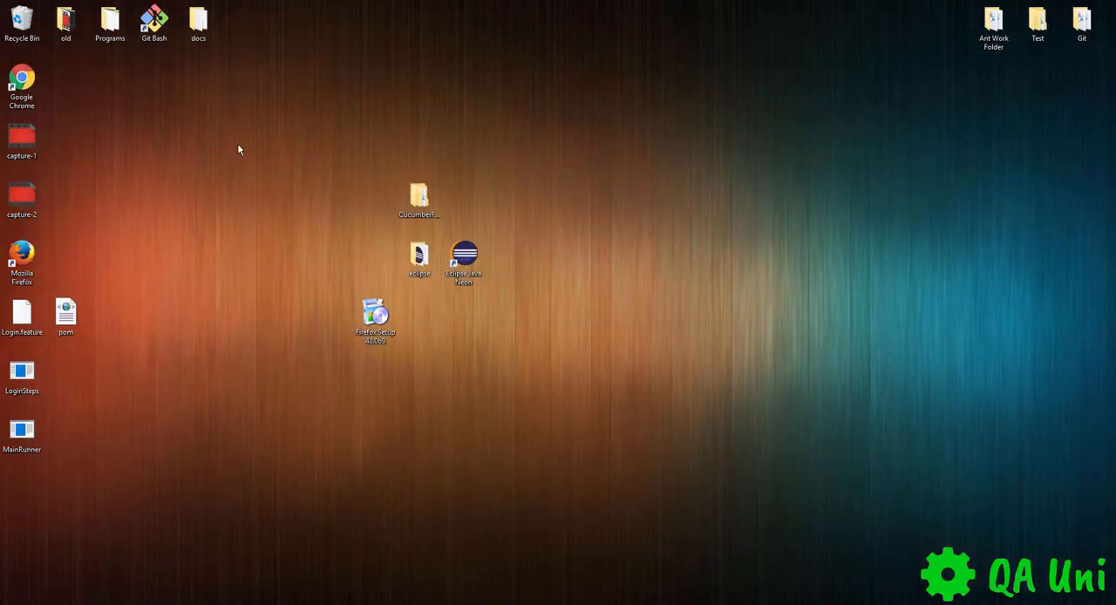
{"action": "mouse_move", "coordinate": [551, 282]}
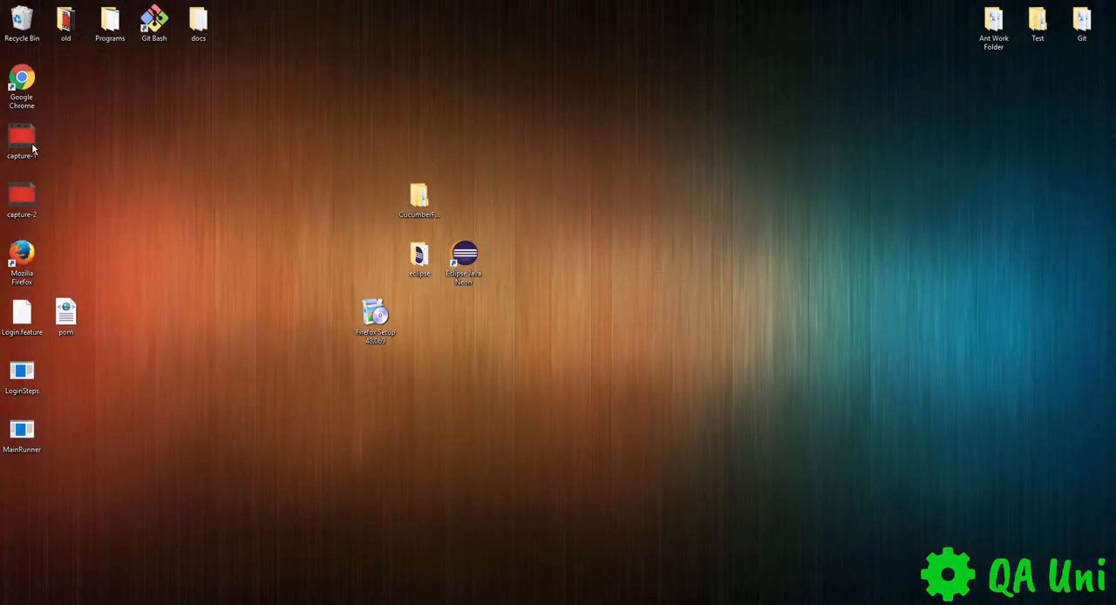
{"action": "mouse_move", "coordinate": [375, 317]}
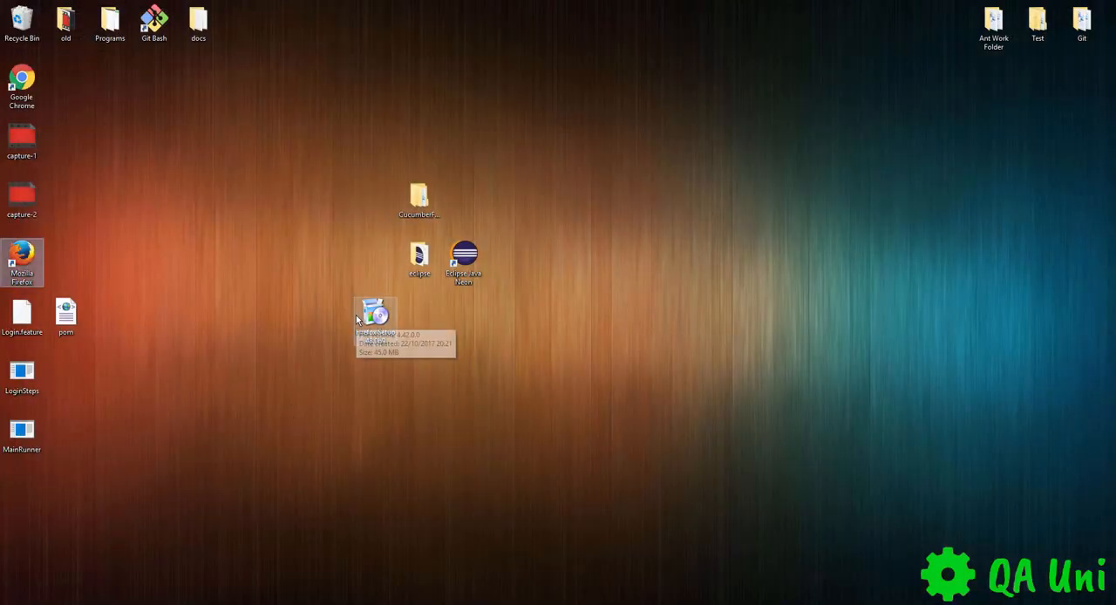
- Launch Mozilla Firefox from its desktop shortcut
{"action": "double_click", "coordinate": [21, 261]}
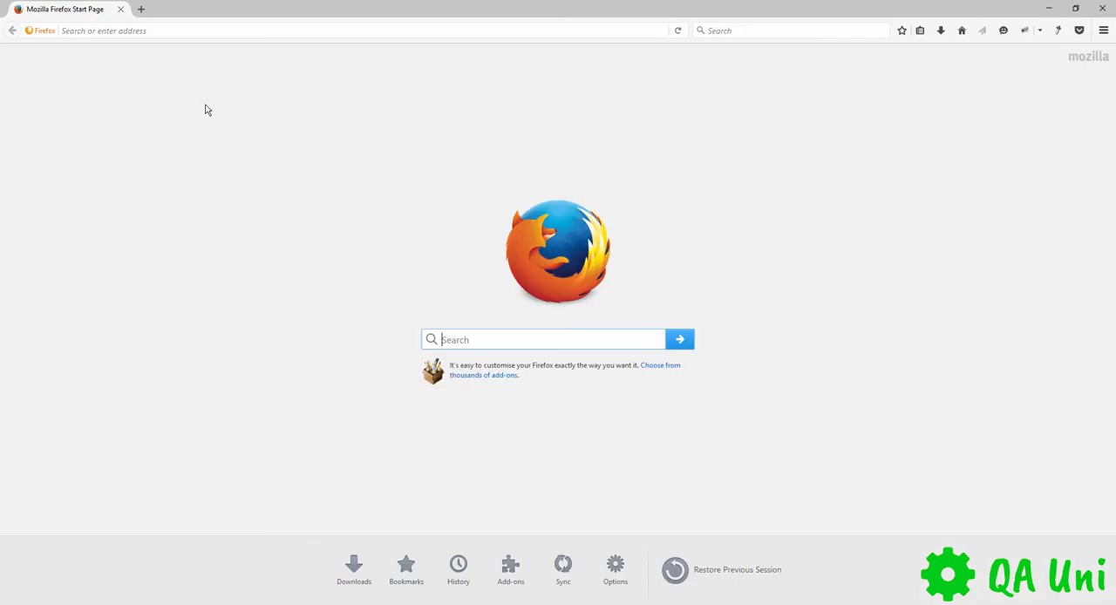
{"action": "left_click", "coordinate": [183, 32]}
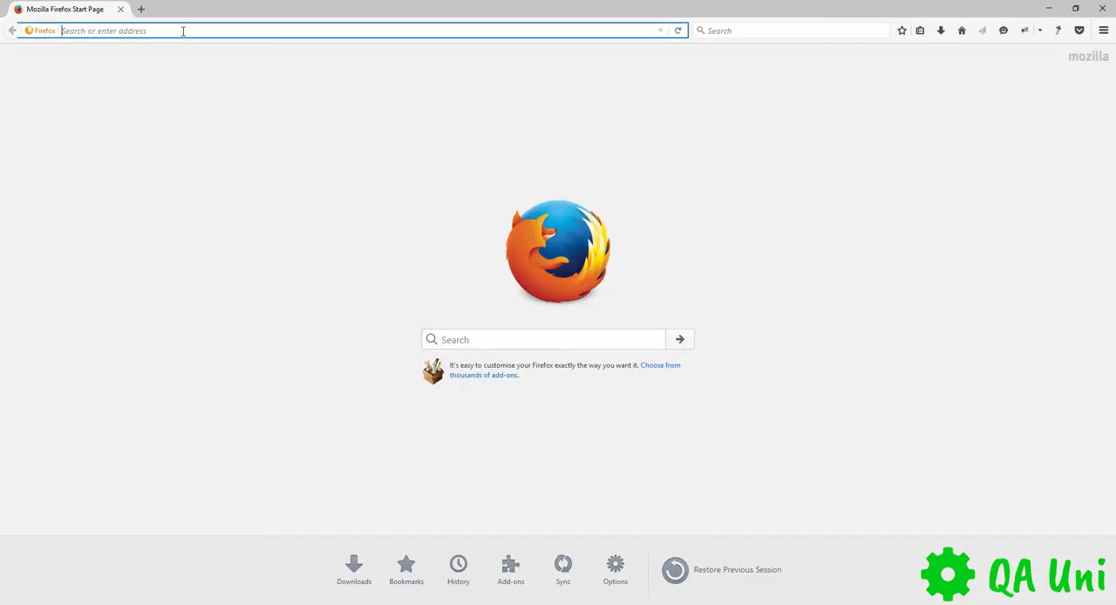
{"action": "type", "text": "www.stak"}
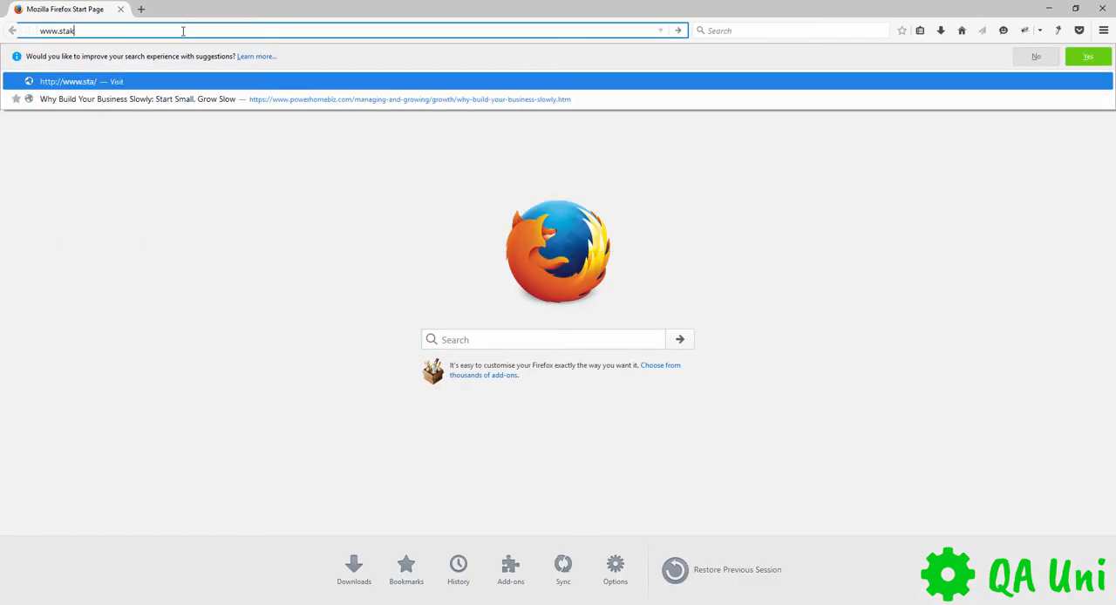
{"action": "type", "text": "overflow.om"}
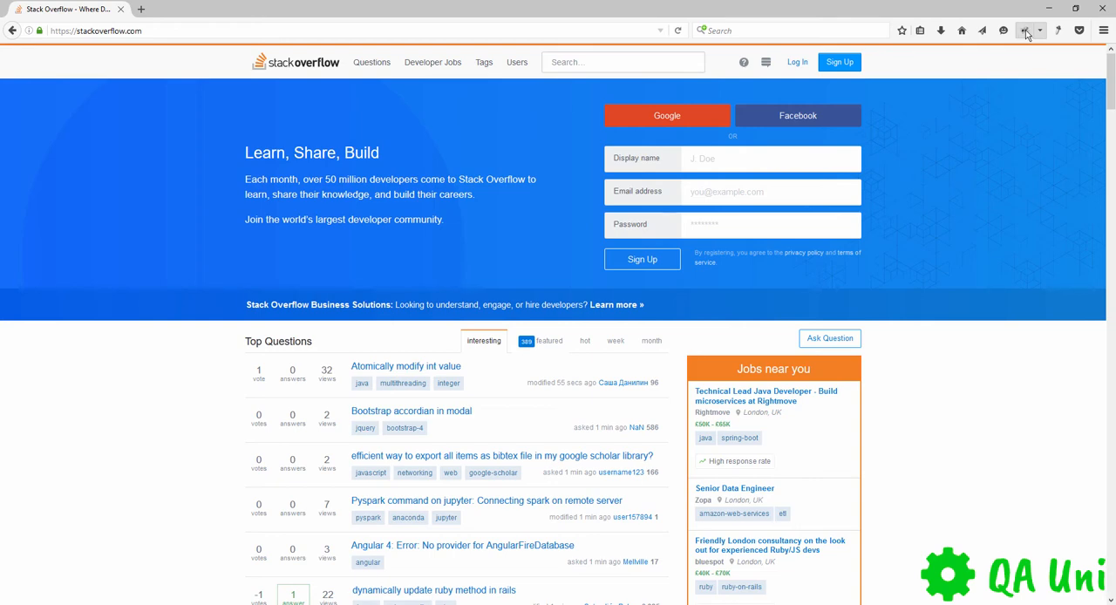
- Inspect Stack Overflow's Log In link in FirePath to get an XPath matching one node
{"action": "left_click", "coordinate": [1027, 30]}
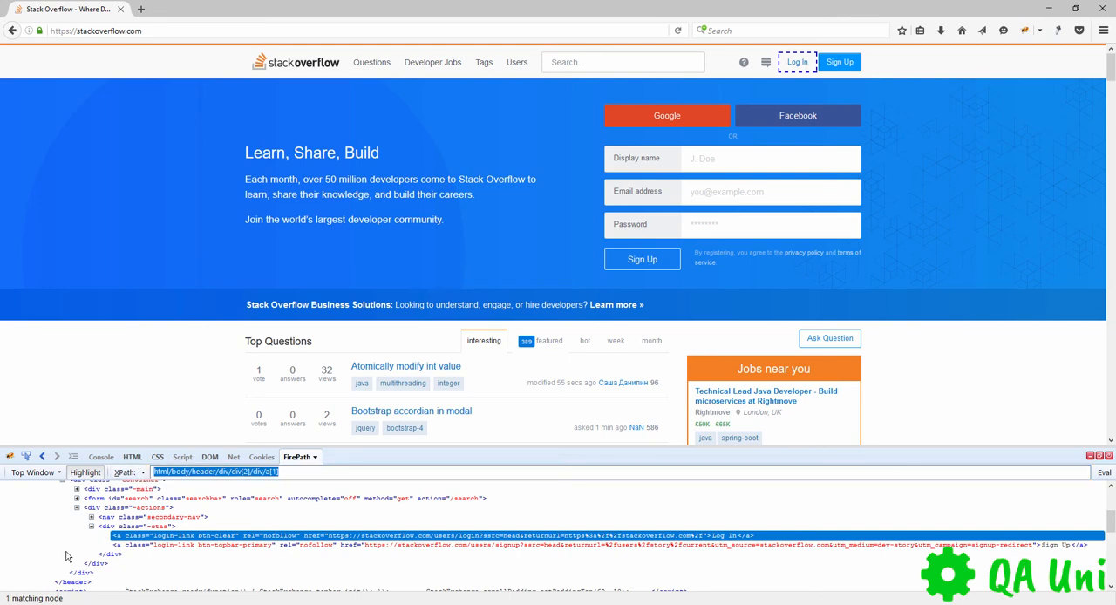
{"action": "mouse_move", "coordinate": [747, 84]}
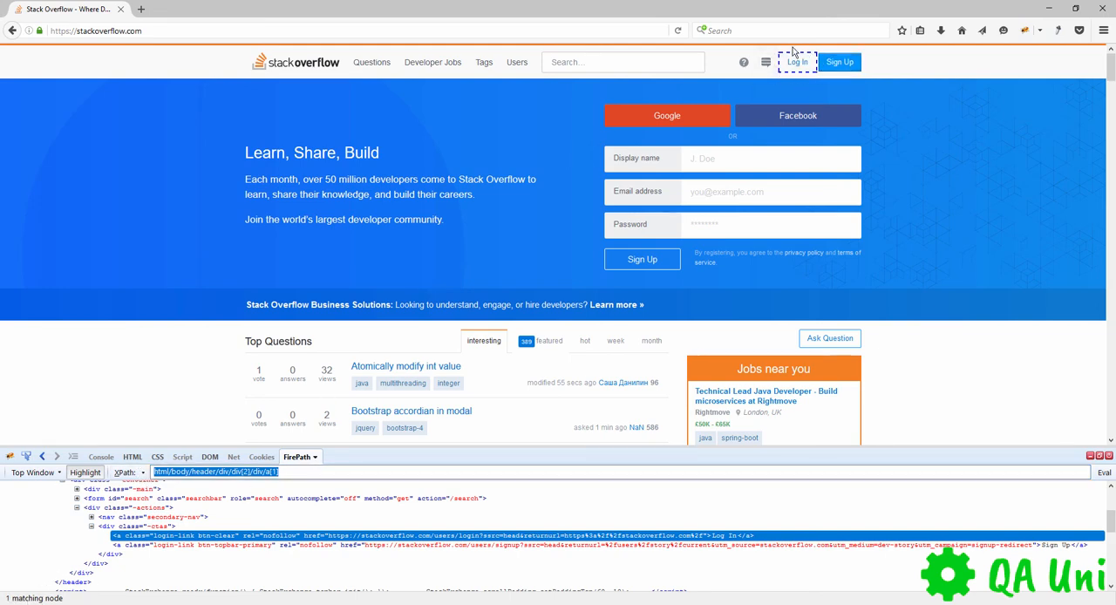
{"action": "mouse_move", "coordinate": [337, 488]}
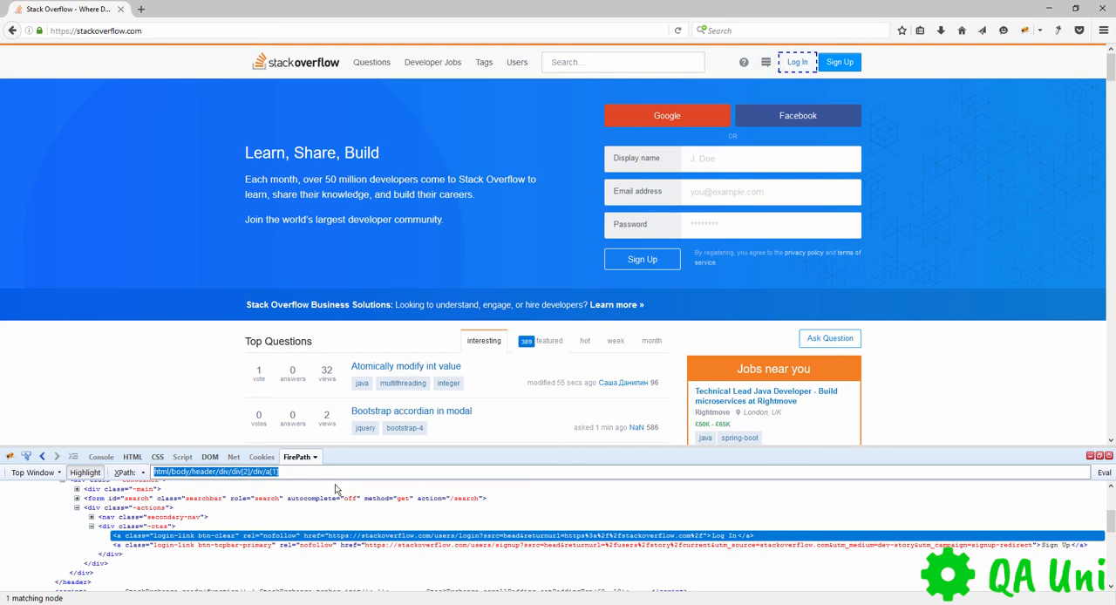
{"action": "mouse_move", "coordinate": [868, 127]}
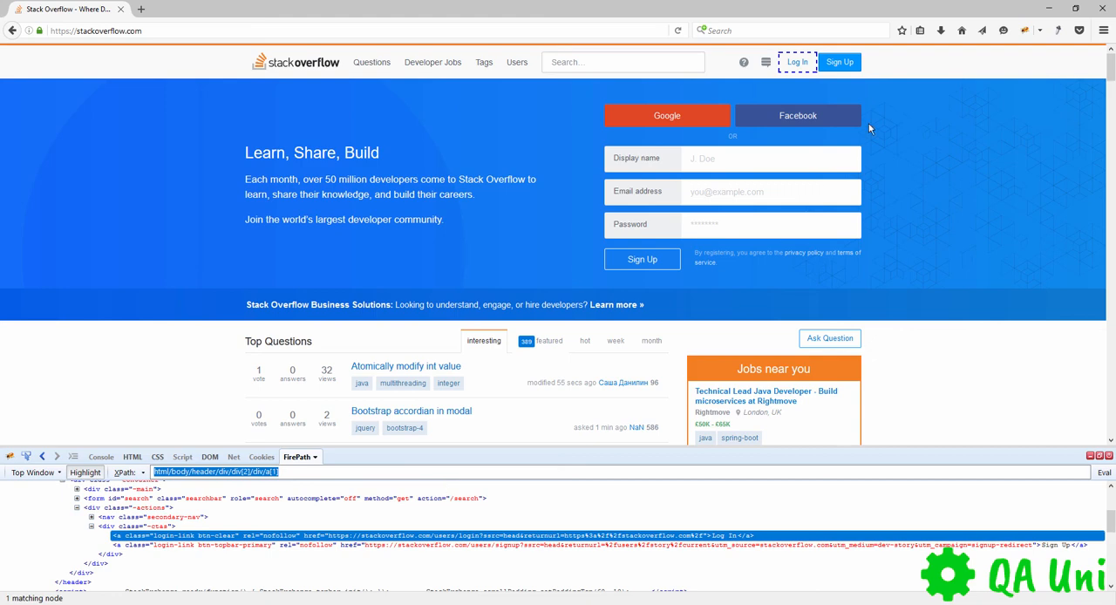
{"action": "mouse_move", "coordinate": [194, 495]}
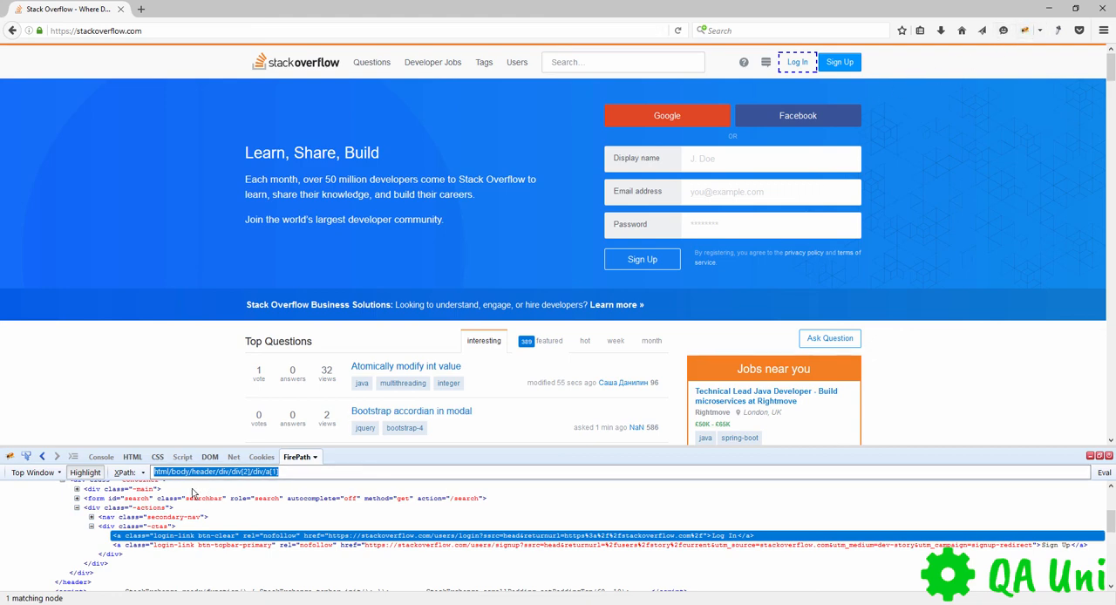